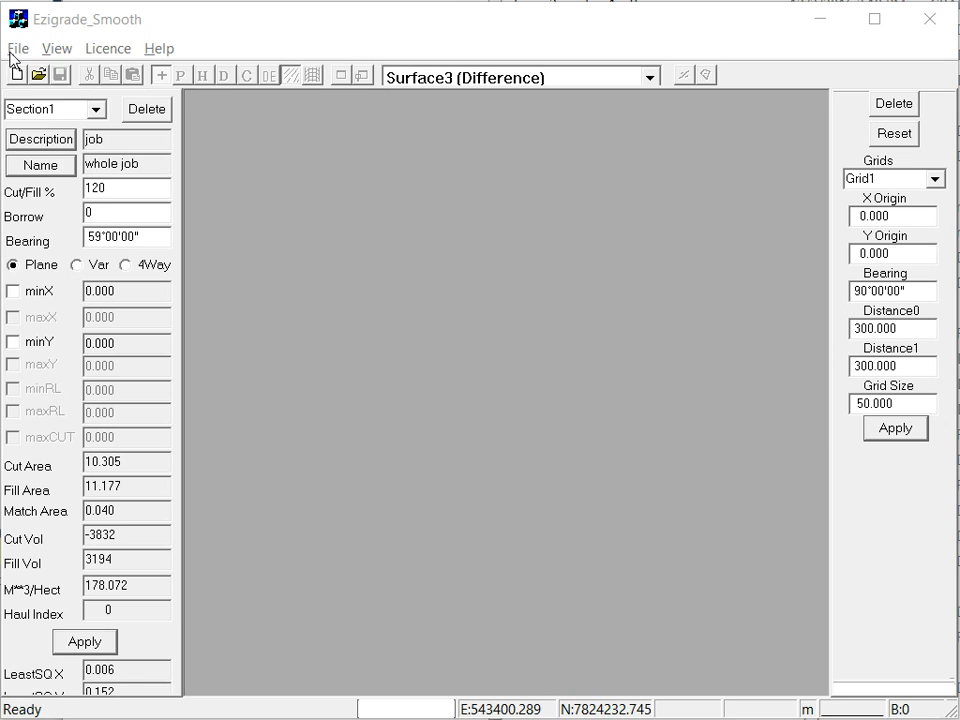
Step: Find the job file example1 in the Open dialog and open it
{"action": "left_click", "coordinate": [38, 74]}
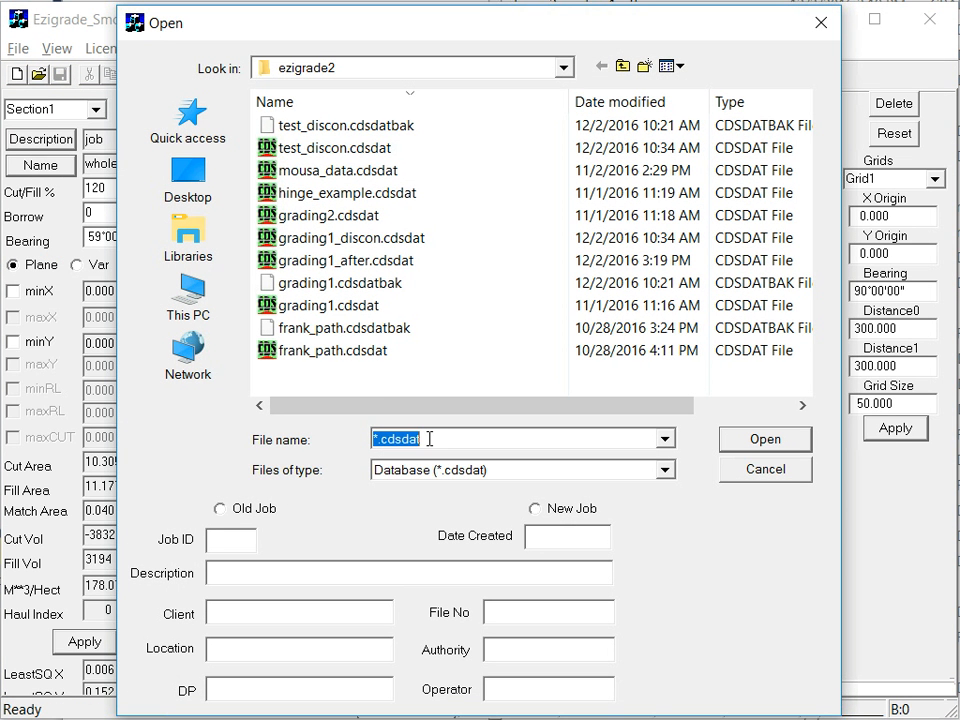
{"action": "type", "text": "example1"}
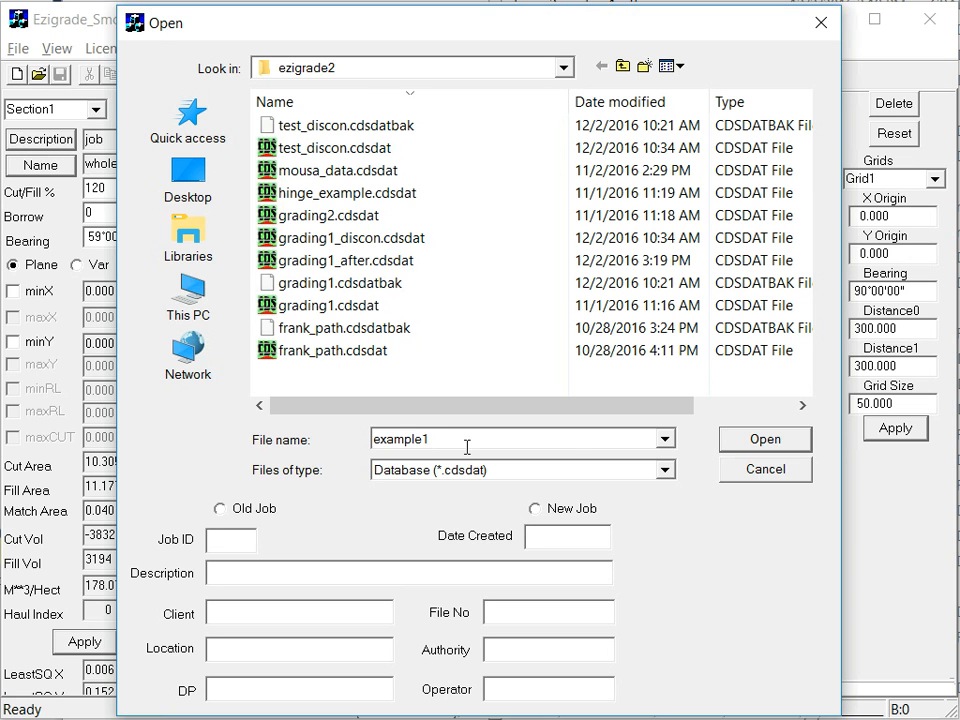
{"action": "left_click", "coordinate": [563, 67]}
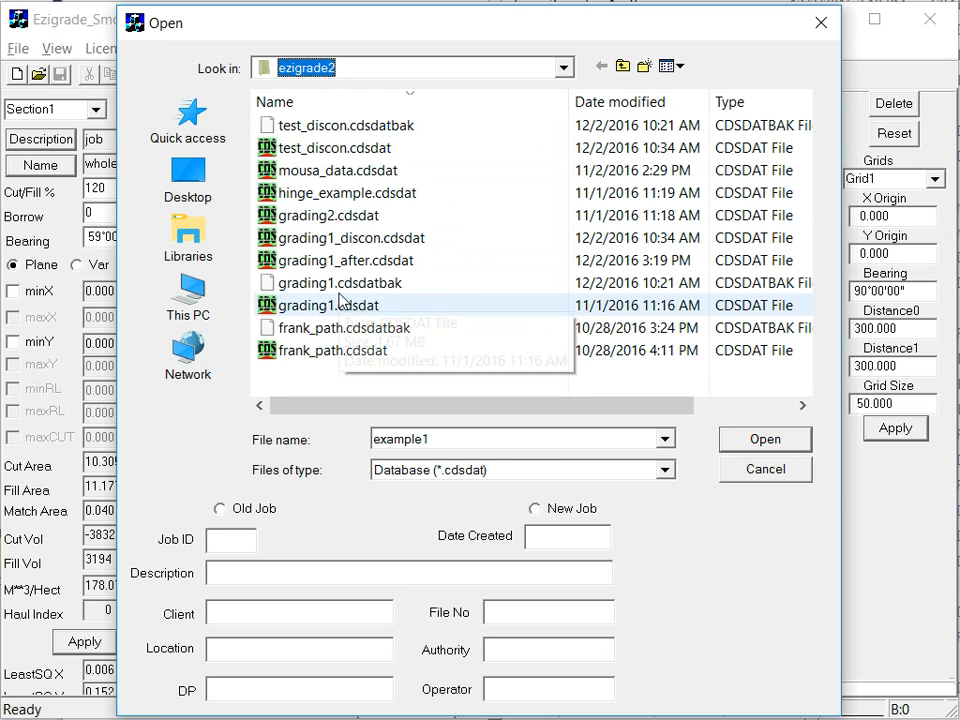
{"action": "mouse_move", "coordinate": [334, 283]}
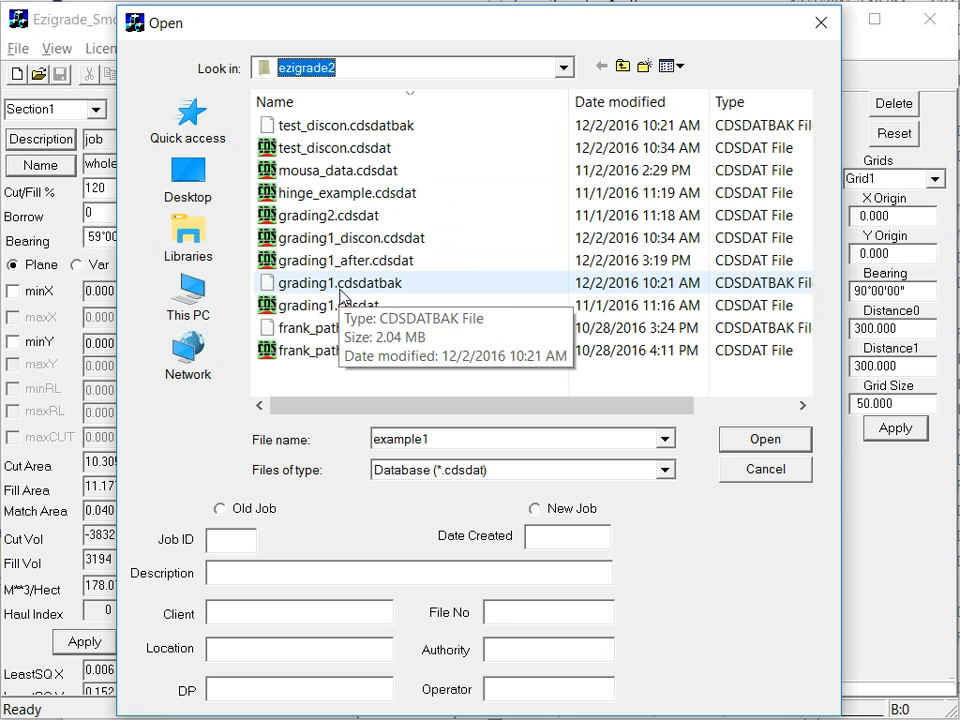
{"action": "left_click", "coordinate": [330, 305]}
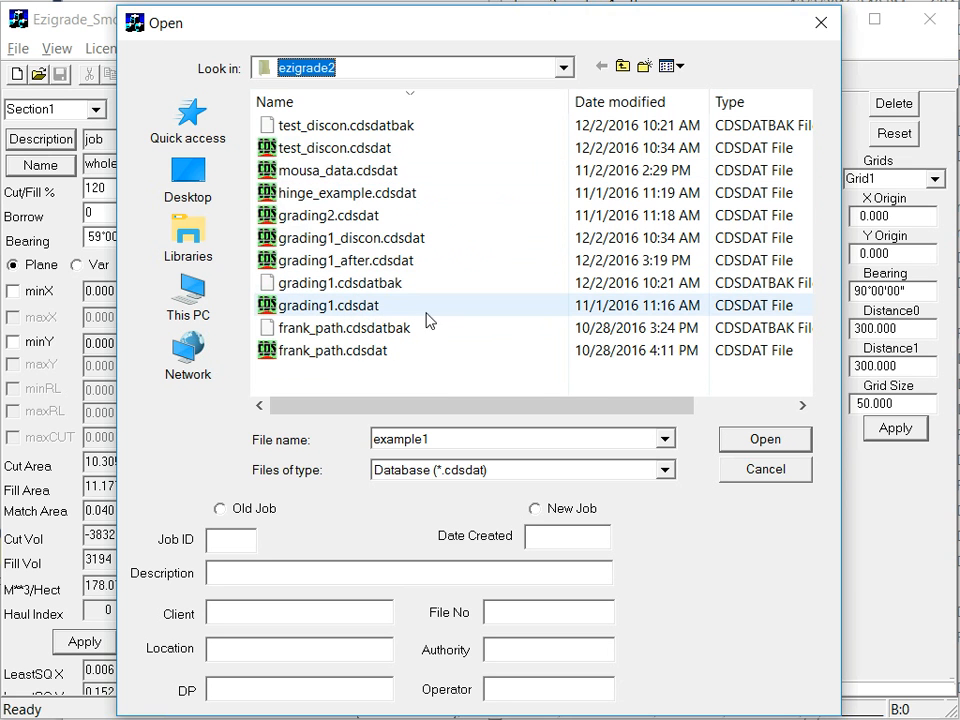
{"action": "left_click", "coordinate": [765, 439]}
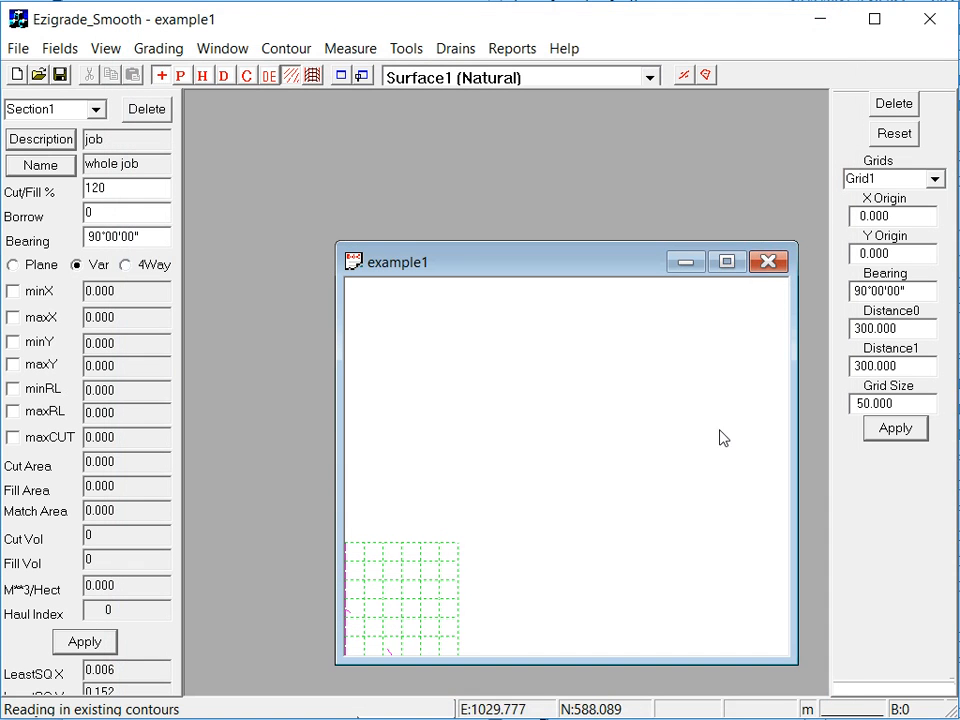
{"action": "mouse_move", "coordinate": [727, 261]}
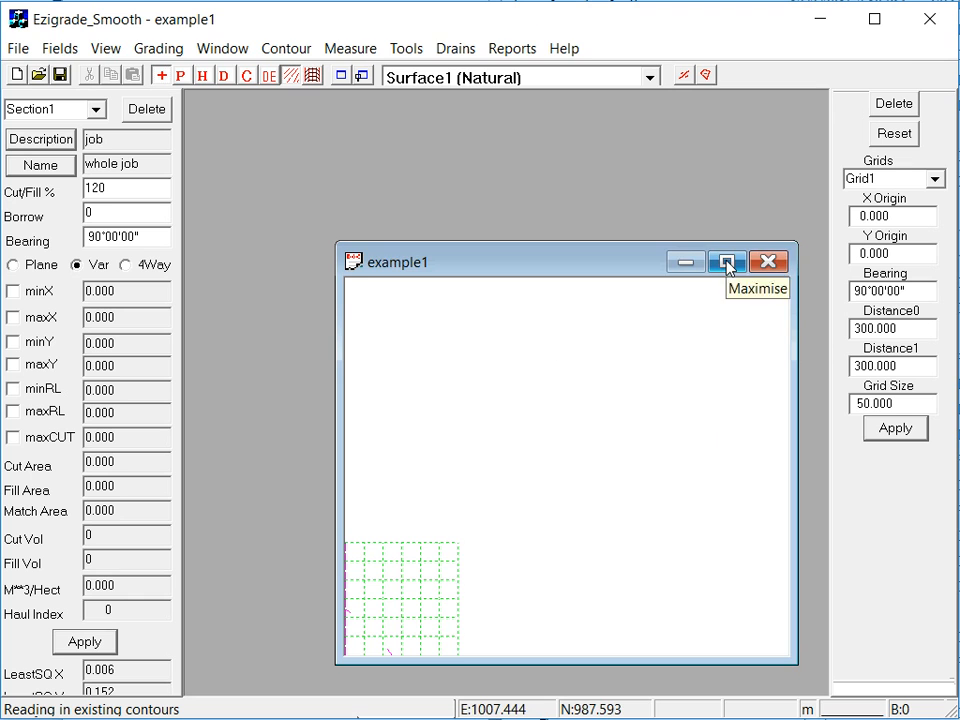
Step: Maximise the example1 window and choose the MultiPlane text survey file to import
{"action": "left_click", "coordinate": [43, 48]}
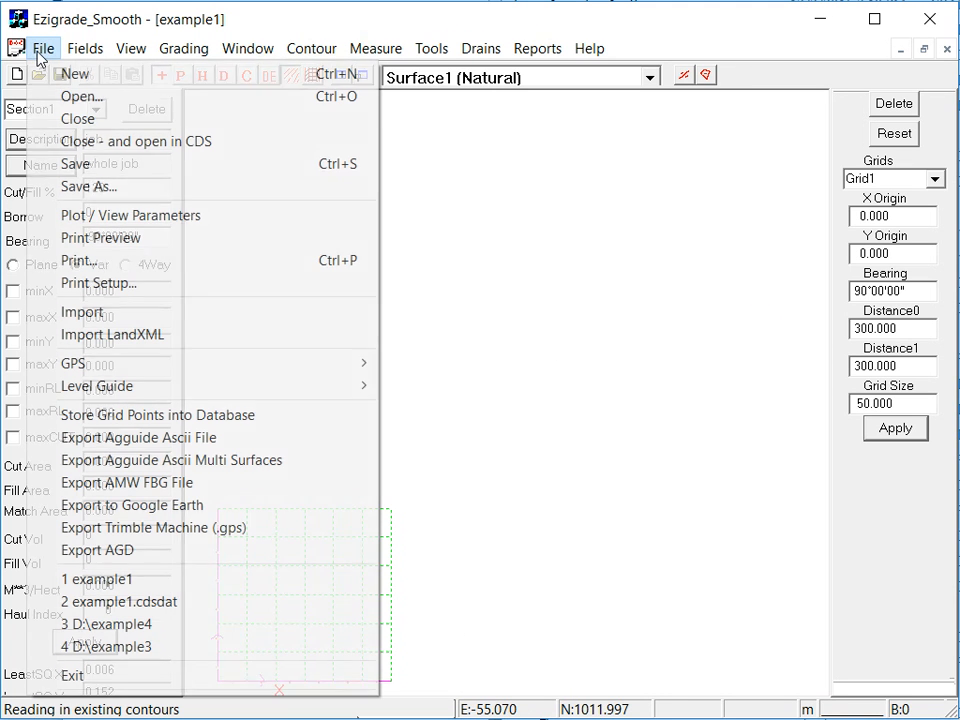
{"action": "mouse_move", "coordinate": [83, 311]}
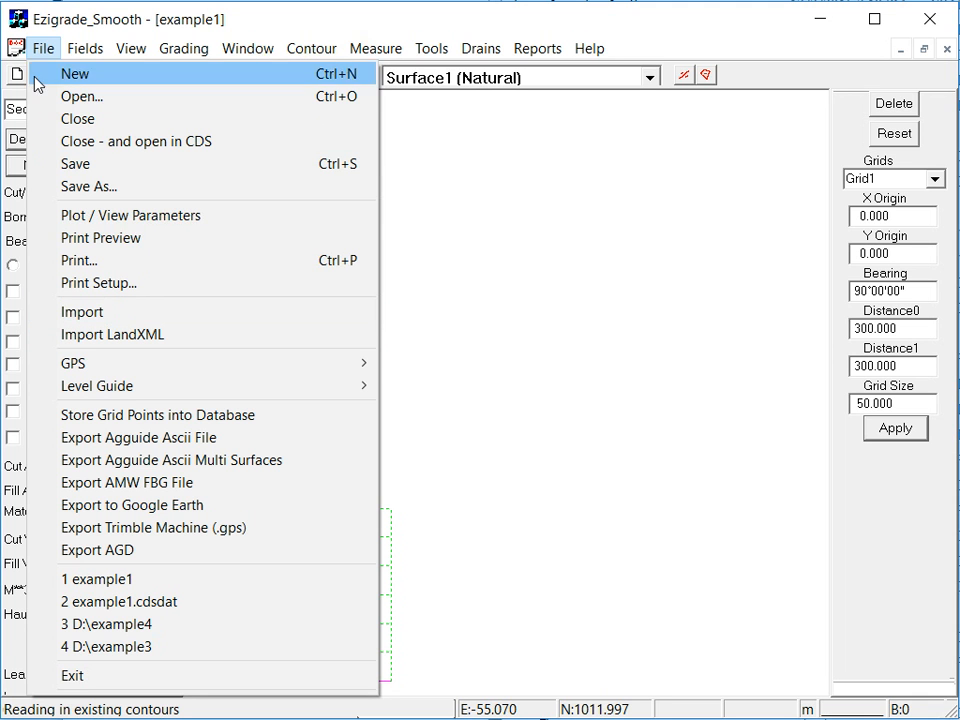
{"action": "mouse_move", "coordinate": [108, 311]}
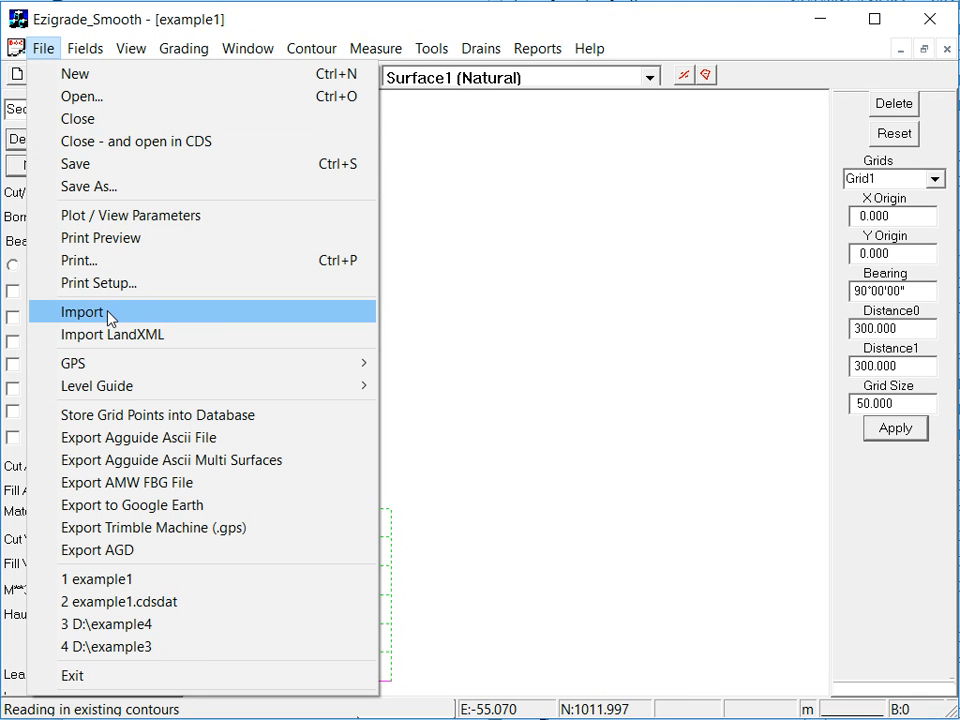
{"action": "left_click", "coordinate": [82, 311]}
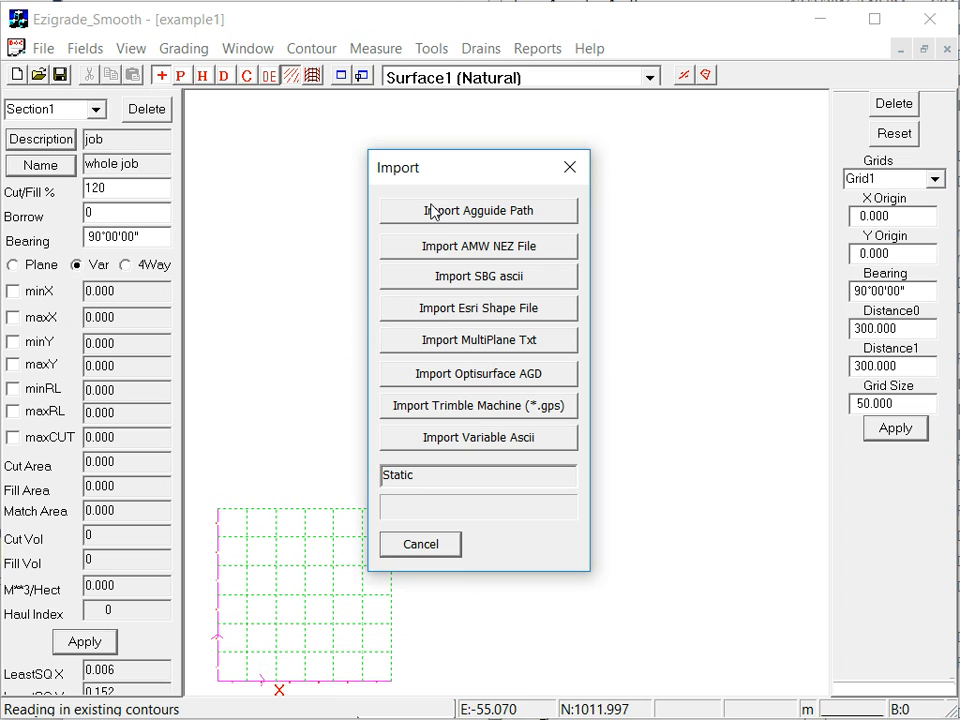
{"action": "mouse_move", "coordinate": [457, 277]}
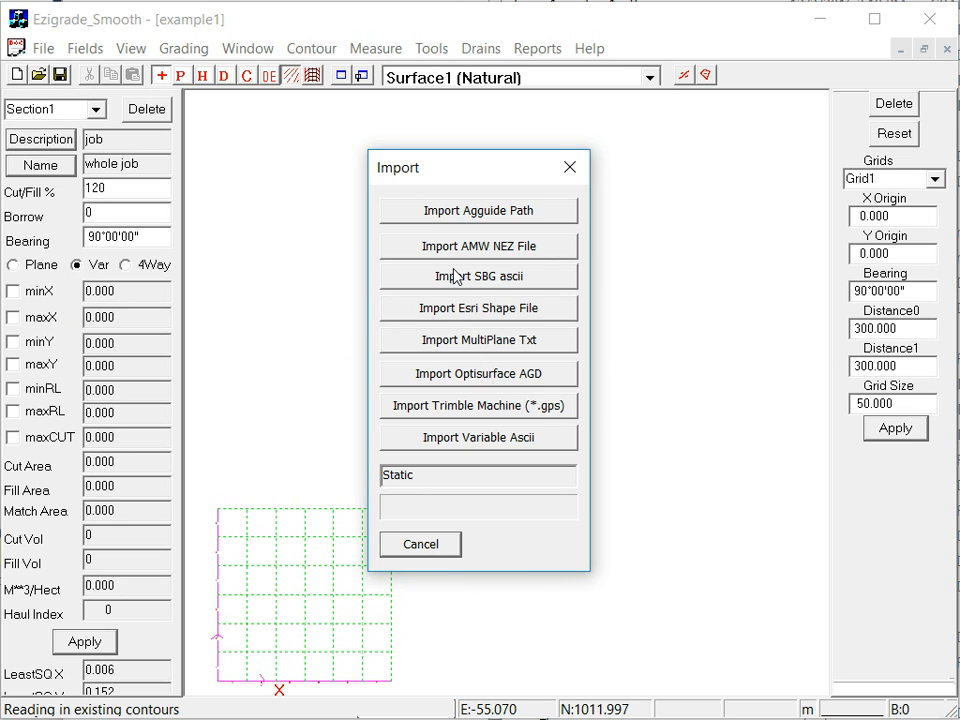
{"action": "mouse_move", "coordinate": [490, 345]}
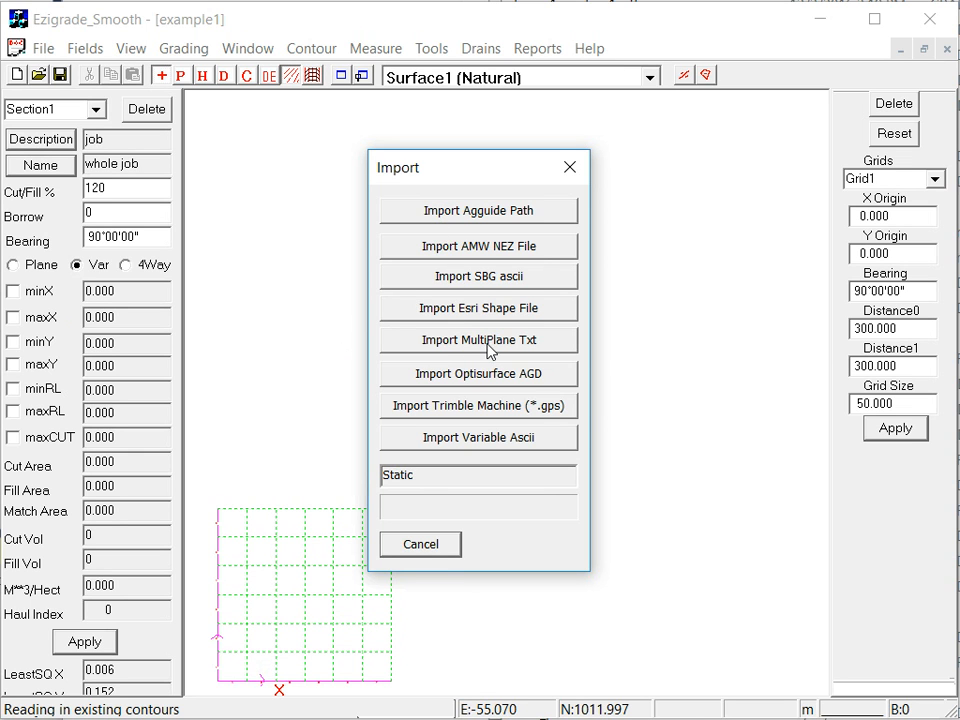
{"action": "left_click", "coordinate": [478, 339]}
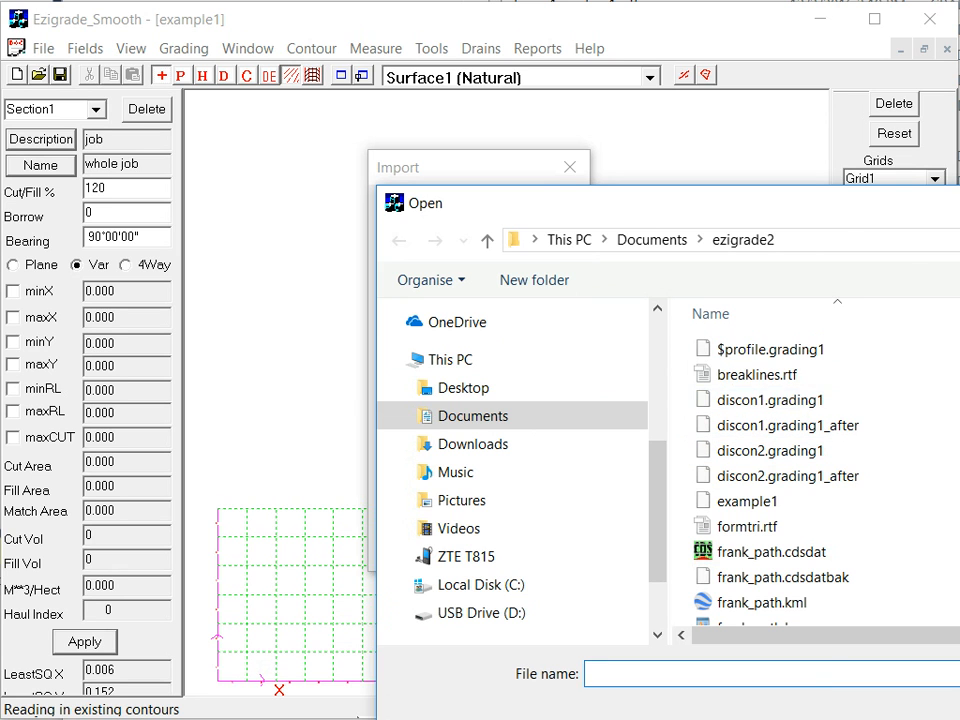
{"action": "mouse_move", "coordinate": [630, 245]}
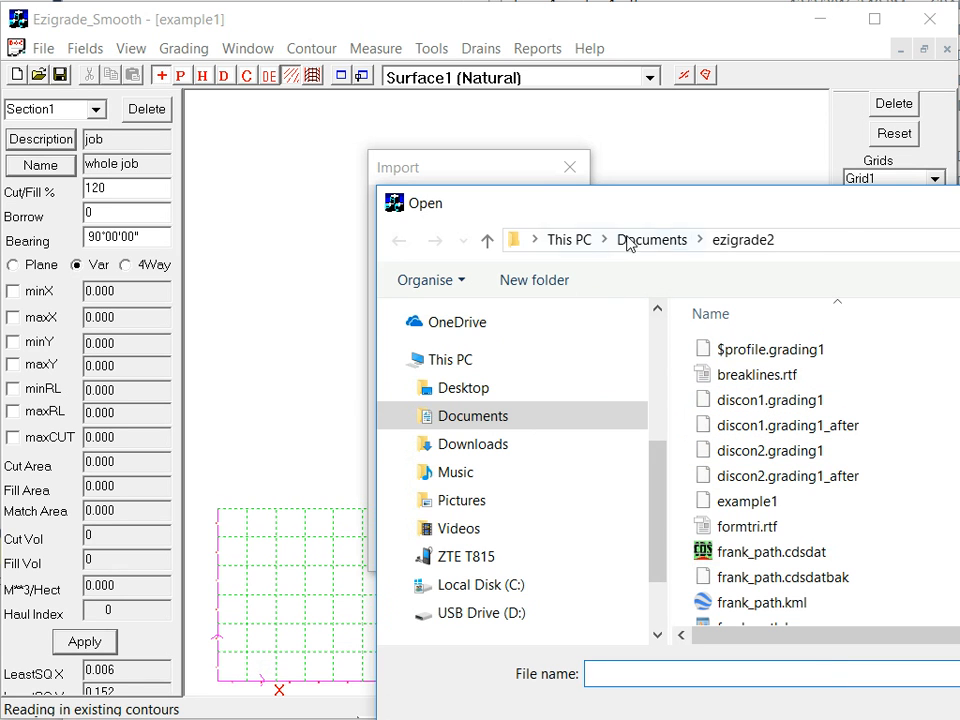
{"action": "left_click", "coordinate": [757, 374]}
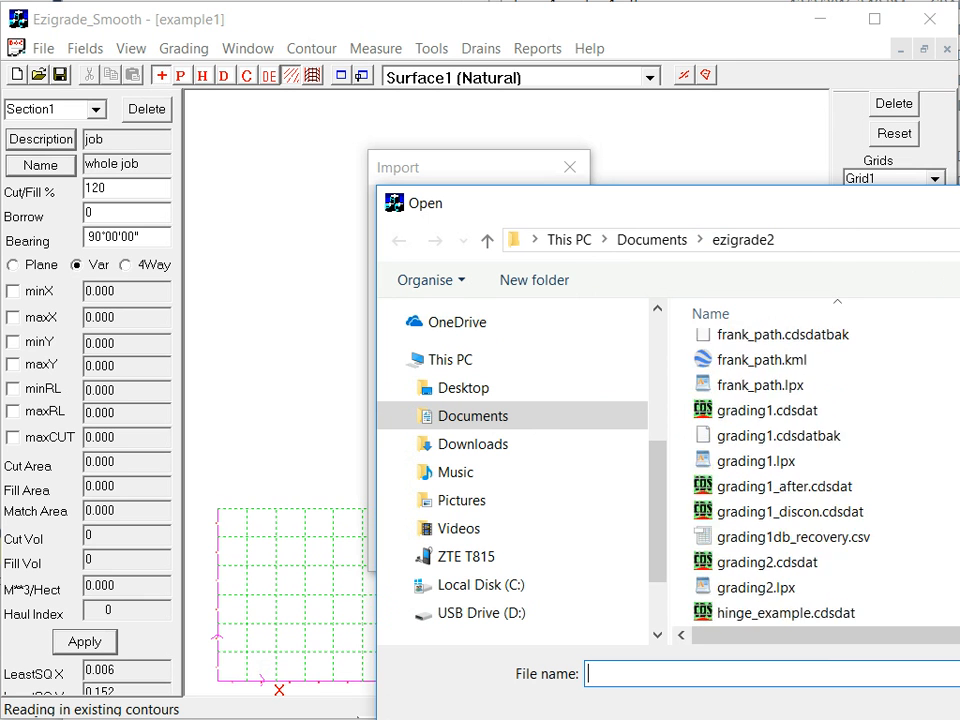
{"action": "scroll", "scroll_direction": "down", "scroll_amount": 3}
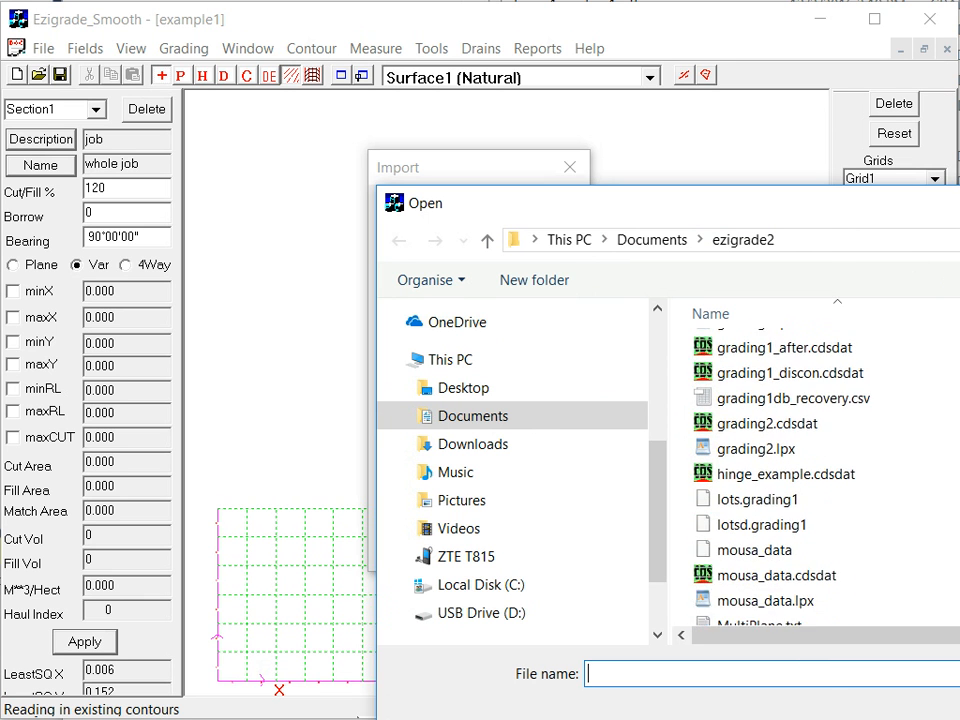
{"action": "left_click", "coordinate": [760, 517]}
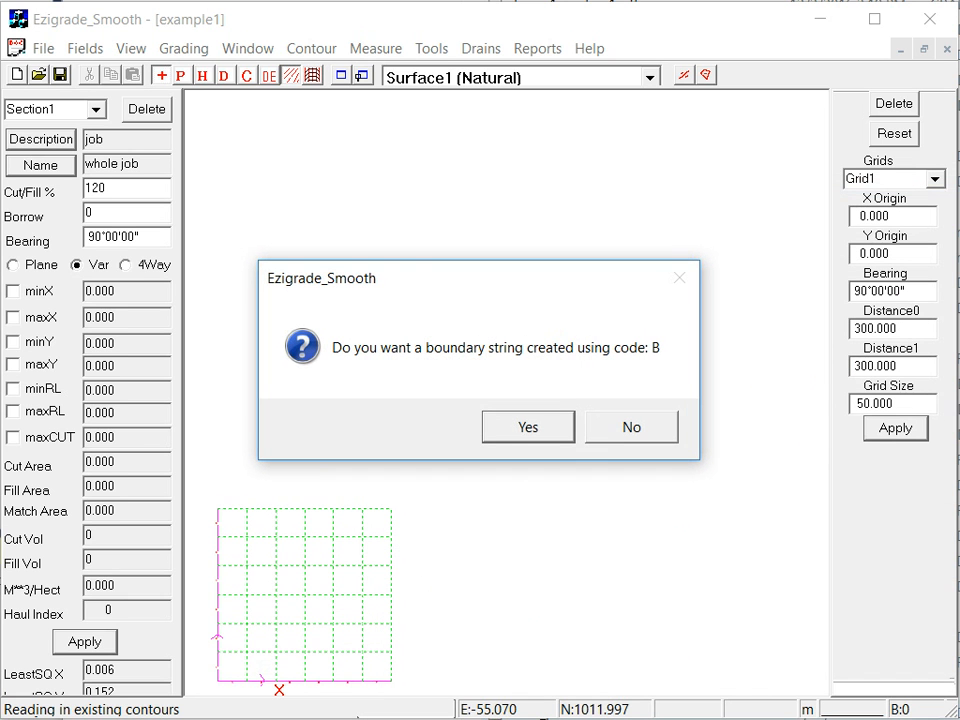
{"action": "mouse_move", "coordinate": [447, 428]}
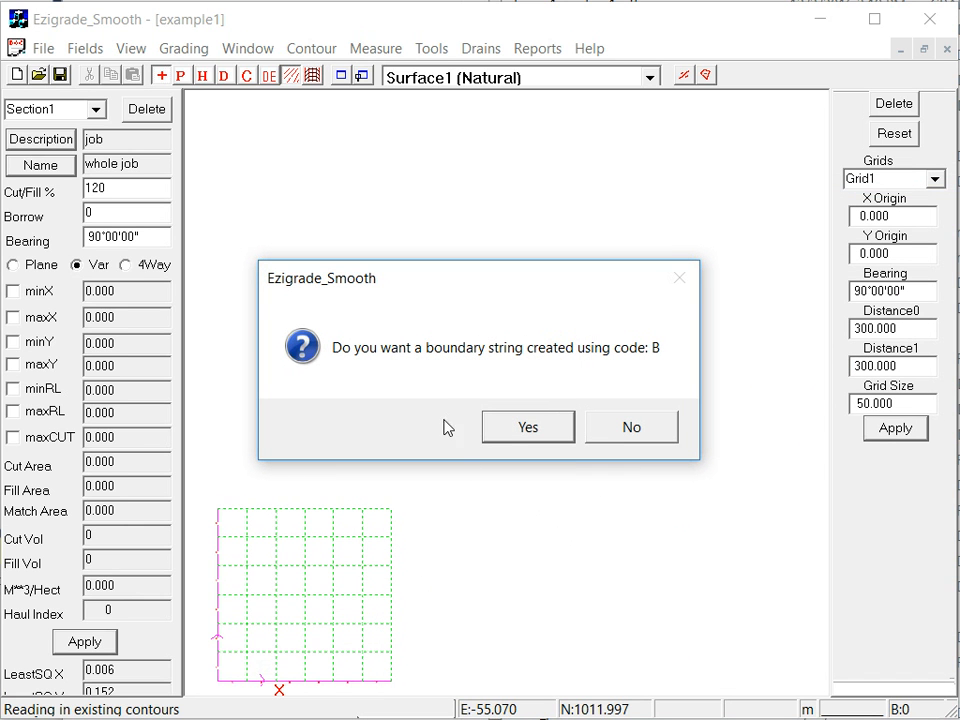
{"action": "mouse_move", "coordinate": [582, 397]}
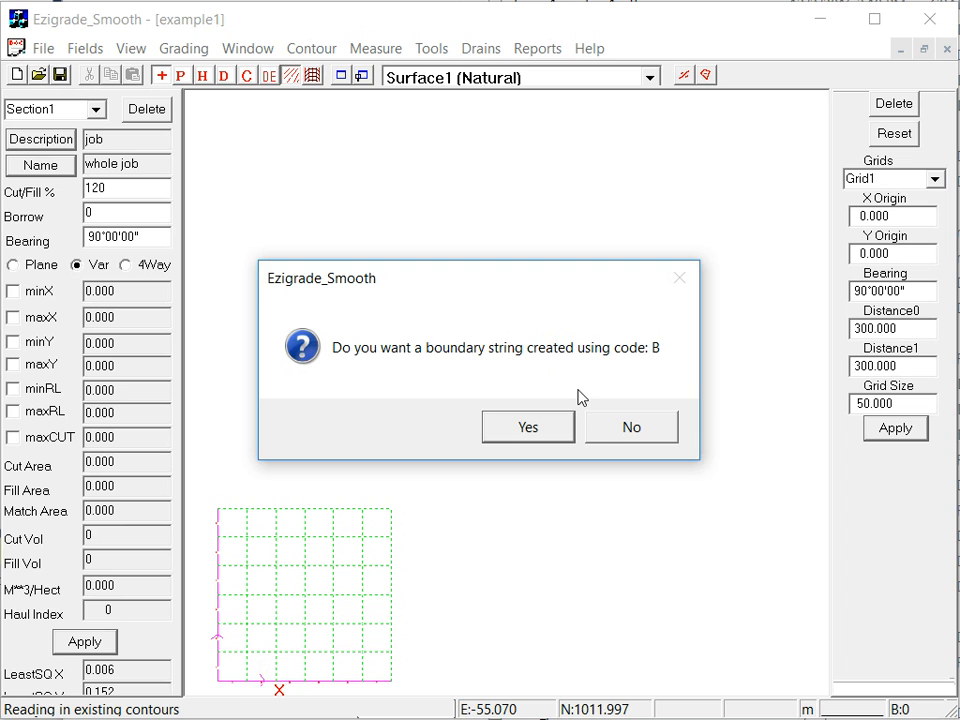
{"action": "mouse_move", "coordinate": [518, 477]}
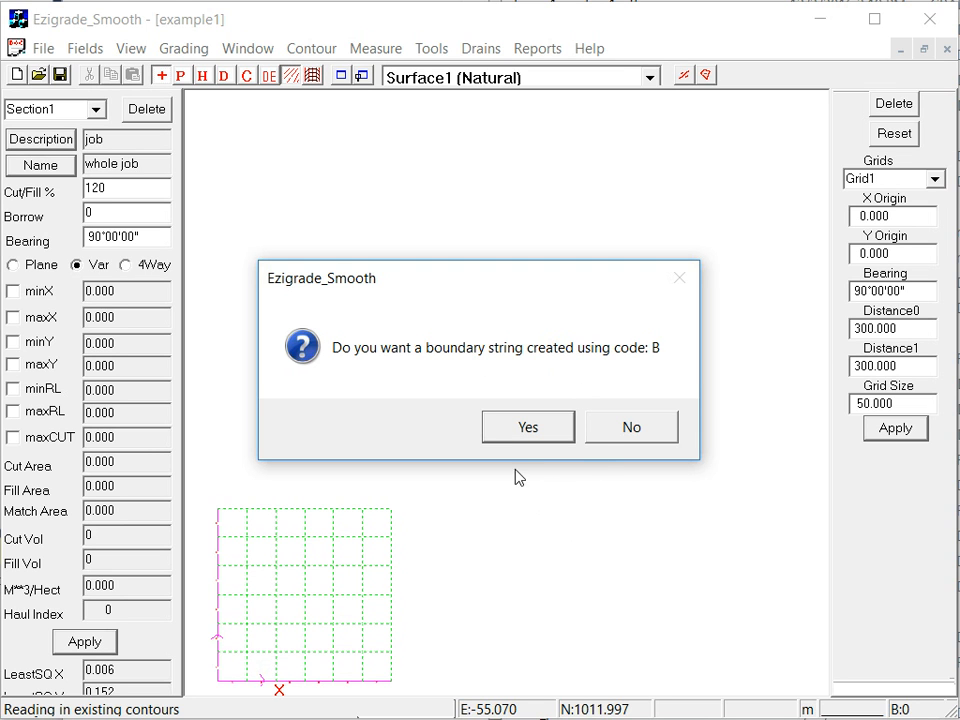
{"action": "mouse_move", "coordinate": [526, 428]}
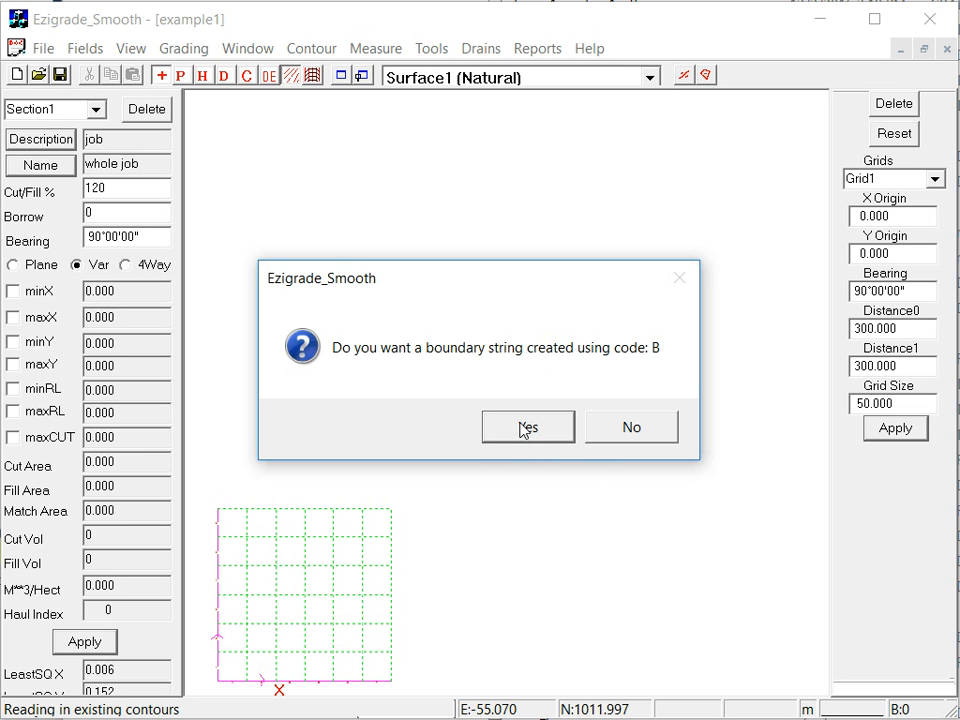
{"action": "mouse_move", "coordinate": [522, 434]}
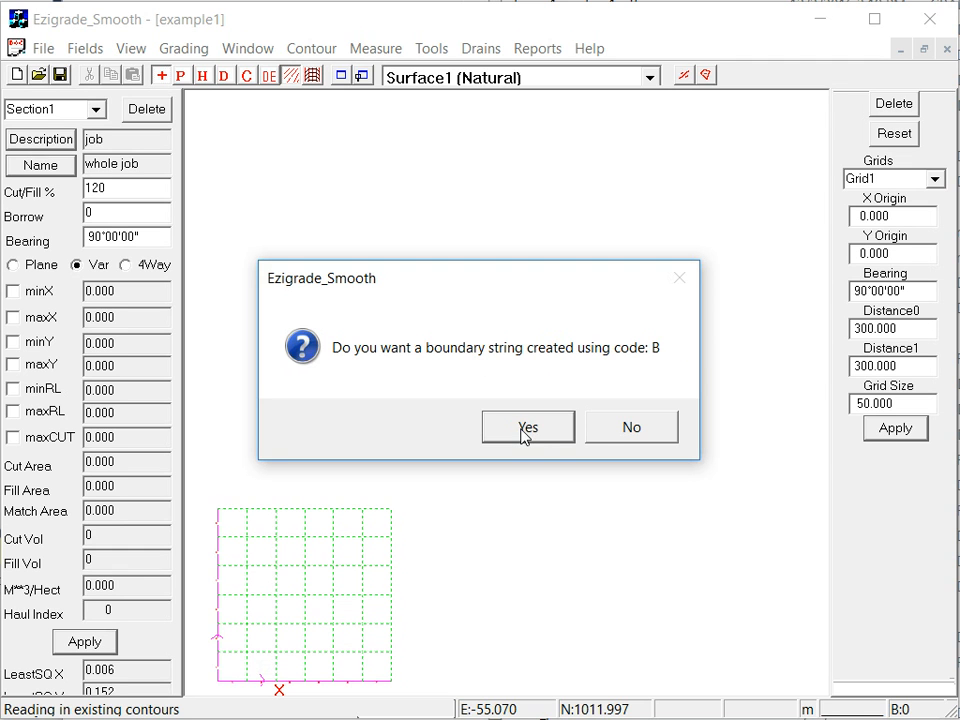
Step: Accept creating a boundary string from survey code B
{"action": "left_click", "coordinate": [528, 427]}
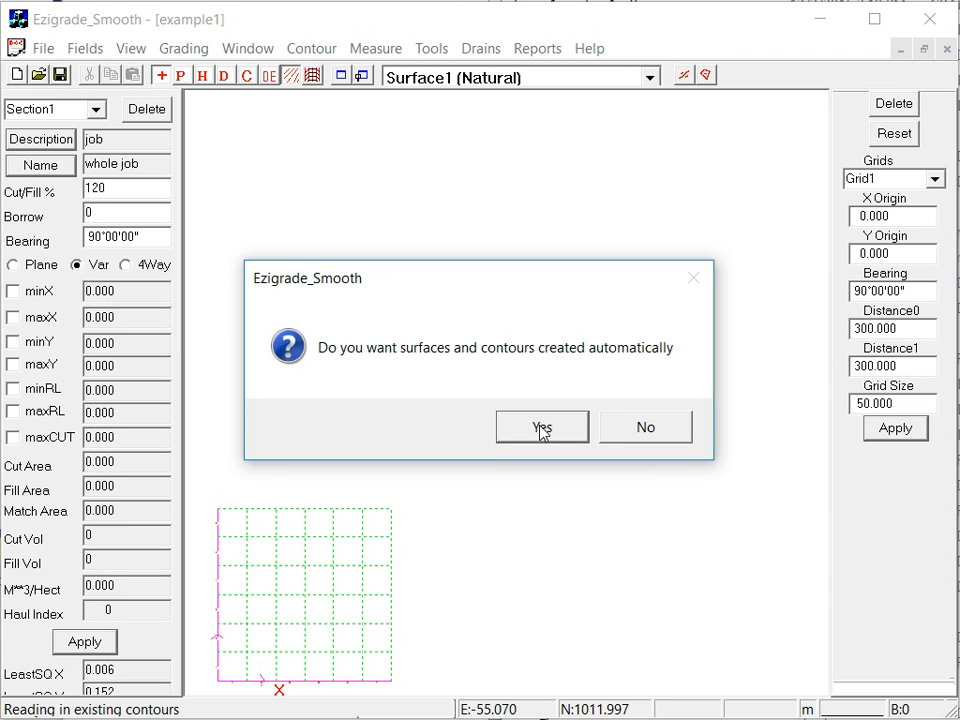
{"action": "mouse_move", "coordinate": [360, 329]}
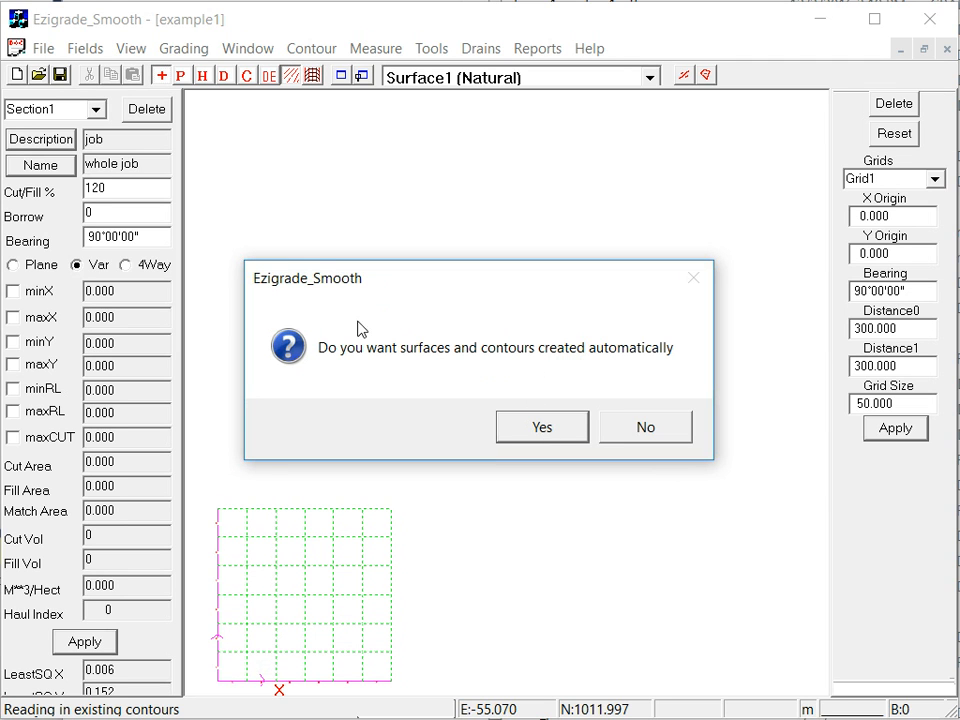
{"action": "mouse_move", "coordinate": [460, 356]}
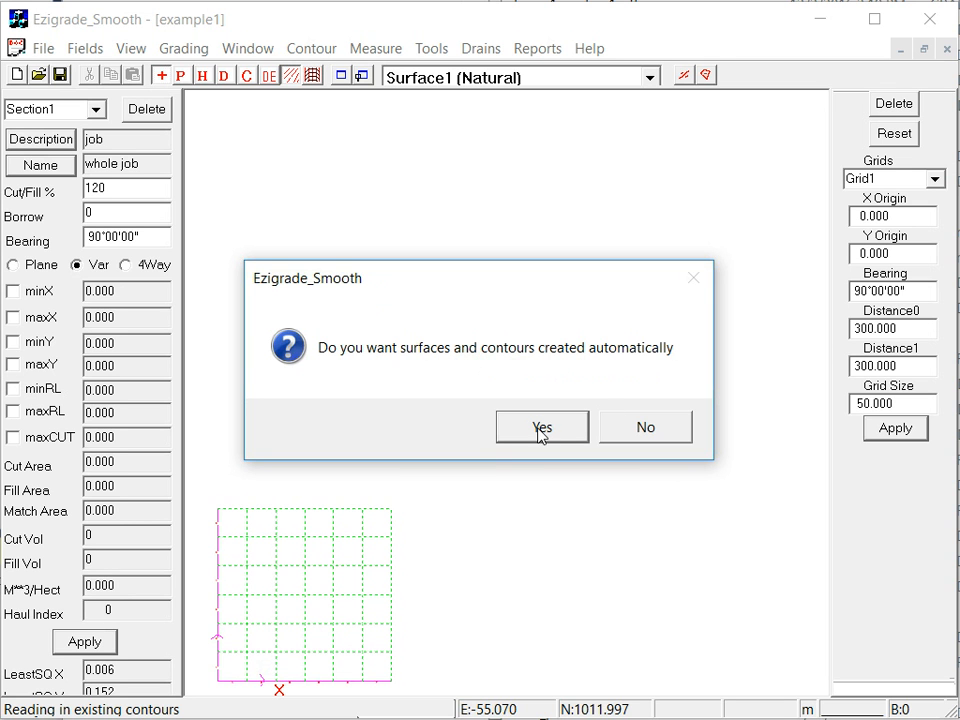
{"action": "left_click", "coordinate": [542, 427]}
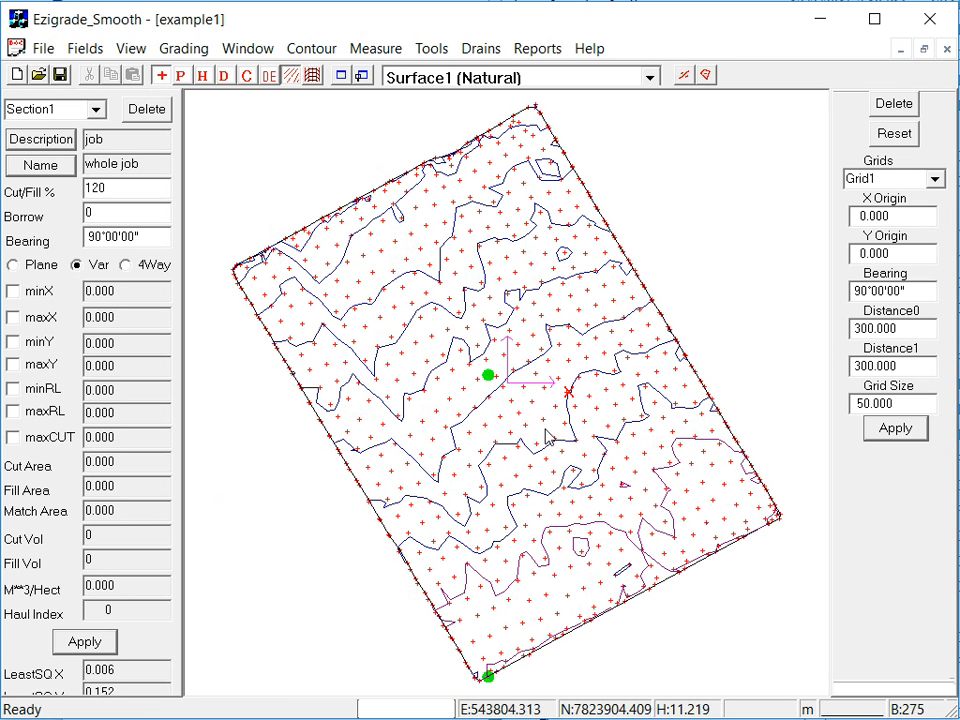
{"action": "mouse_move", "coordinate": [493, 390]}
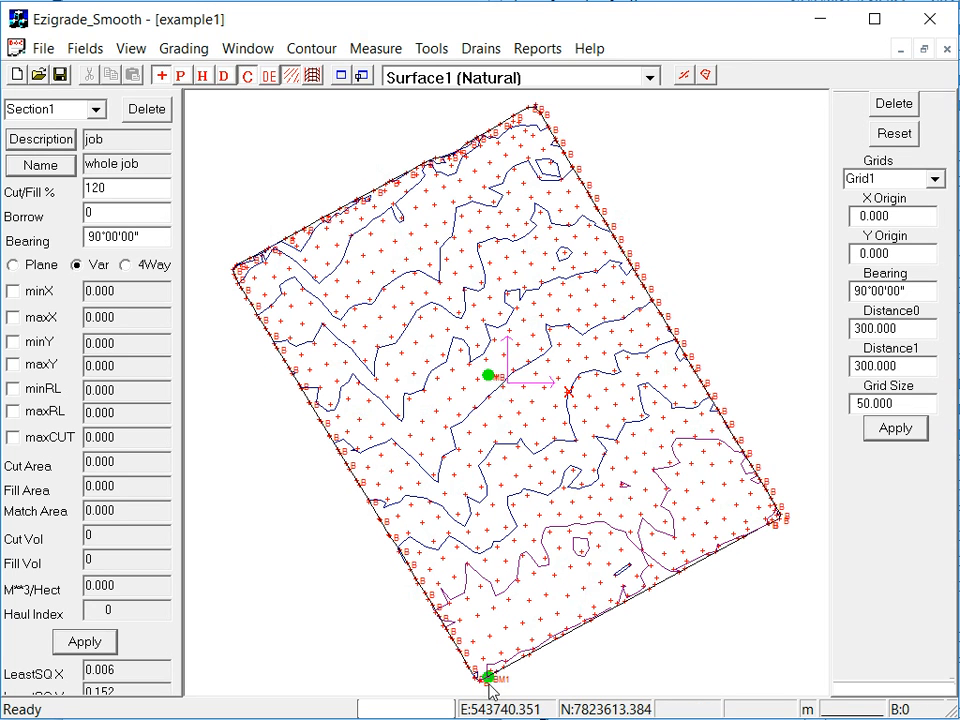
{"action": "mouse_move", "coordinate": [228, 133]}
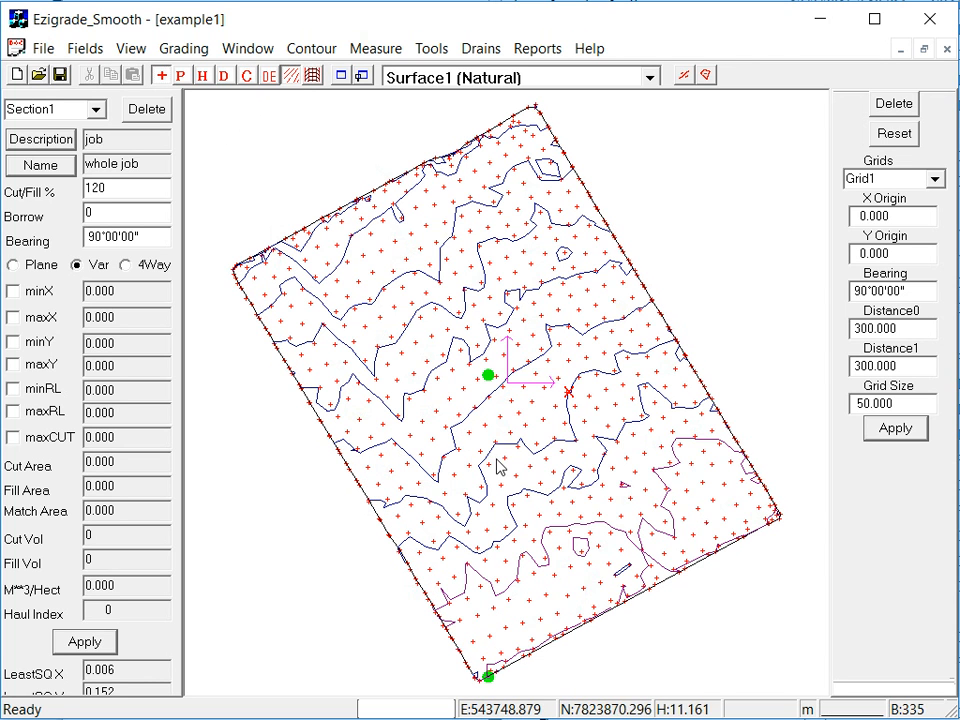
{"action": "mouse_move", "coordinate": [492, 470]}
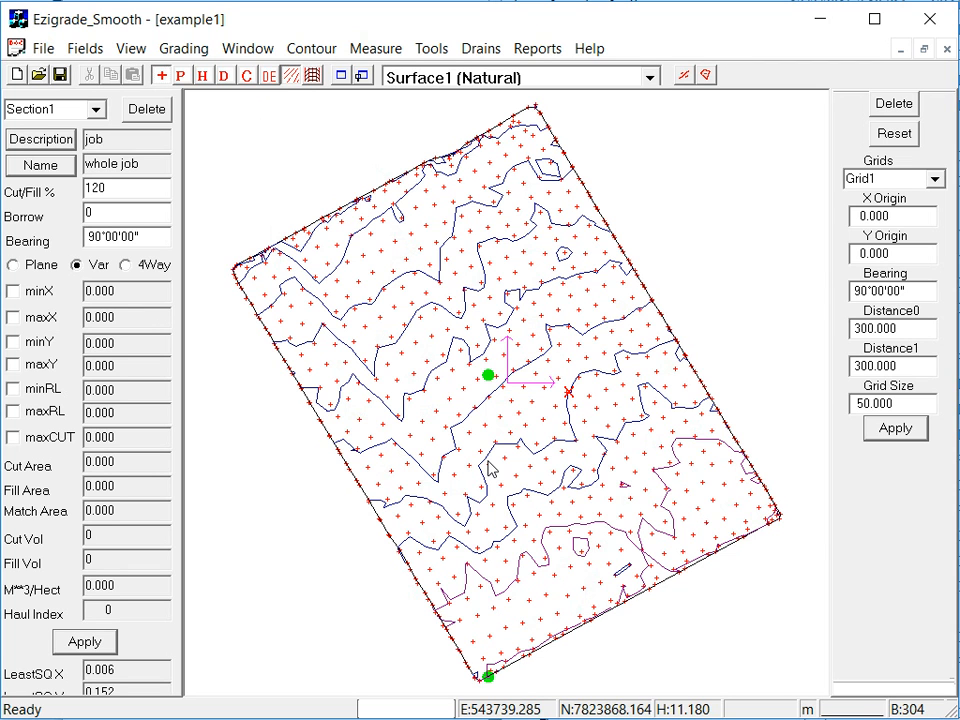
{"action": "mouse_move", "coordinate": [500, 463]}
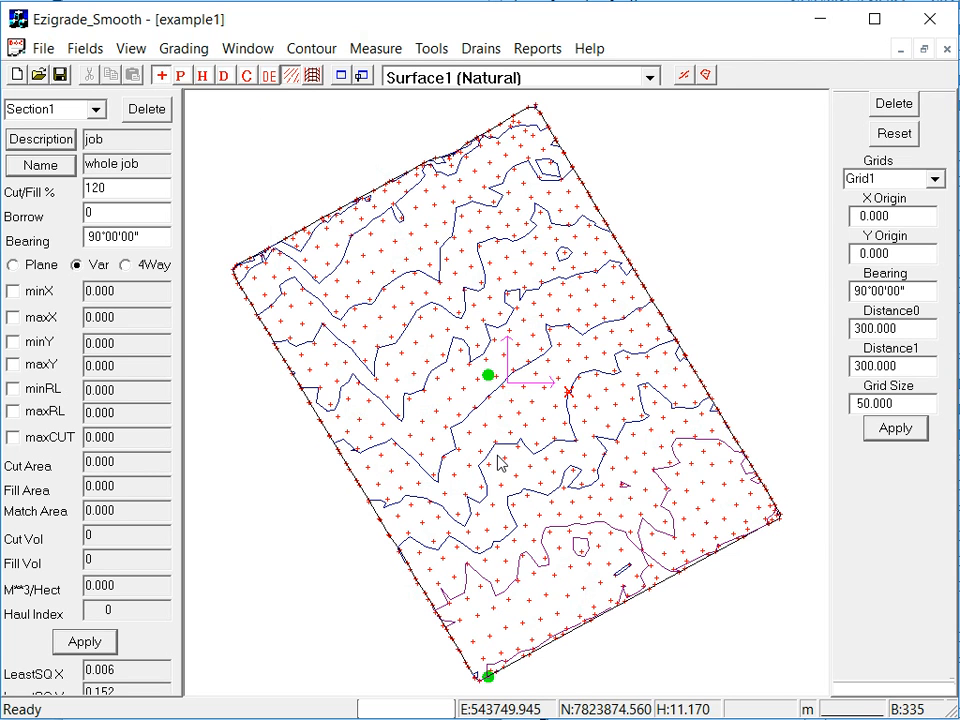
{"action": "mouse_move", "coordinate": [367, 307]}
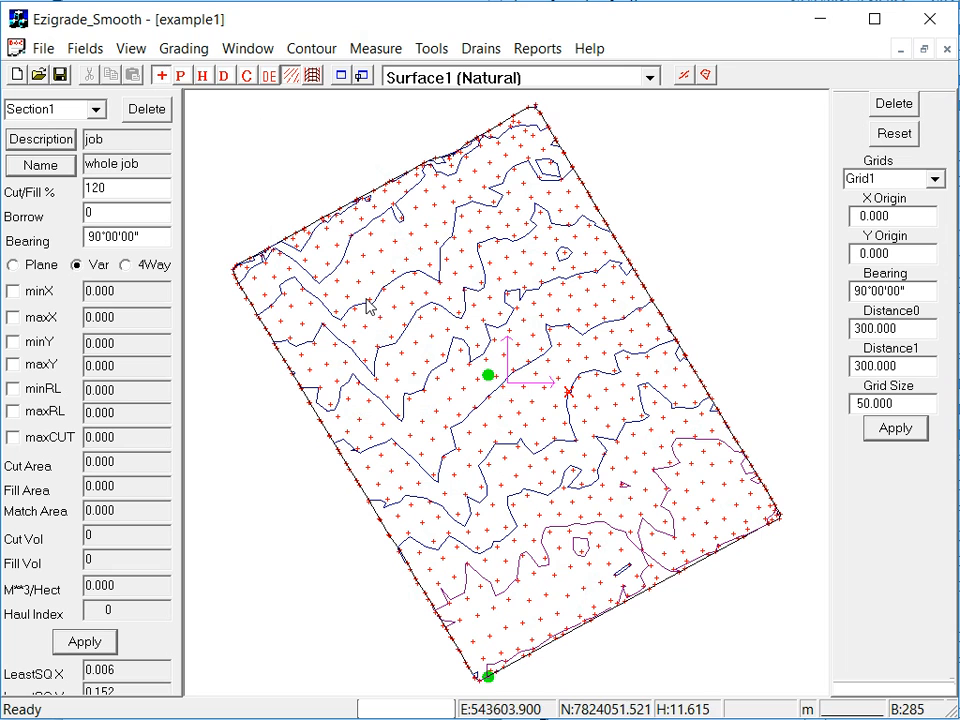
{"action": "mouse_move", "coordinate": [307, 187]}
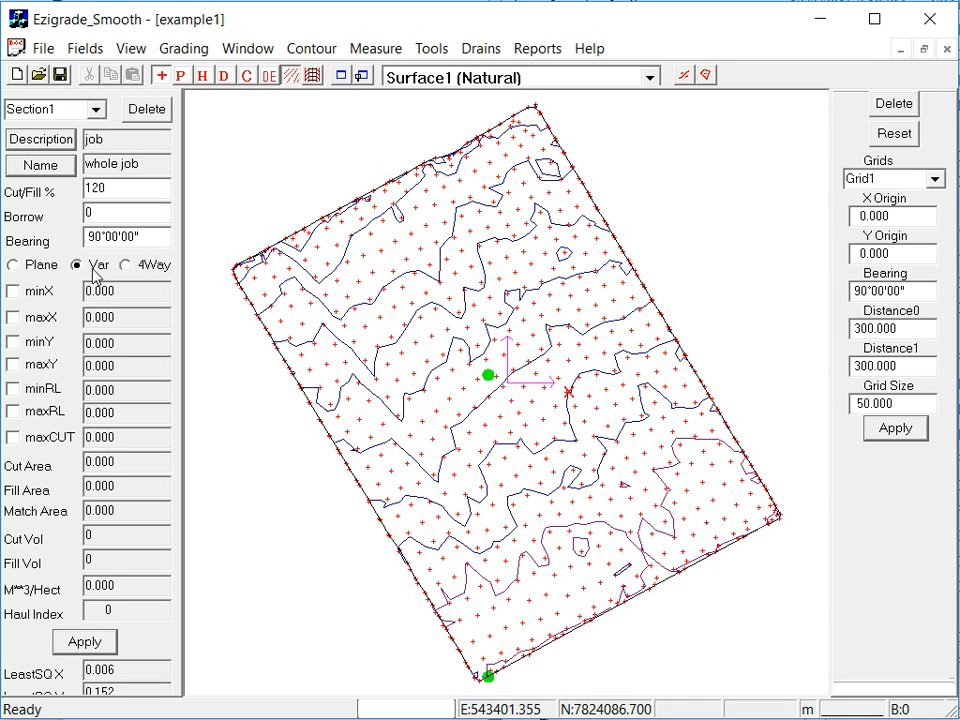
{"action": "mouse_move", "coordinate": [97, 275]}
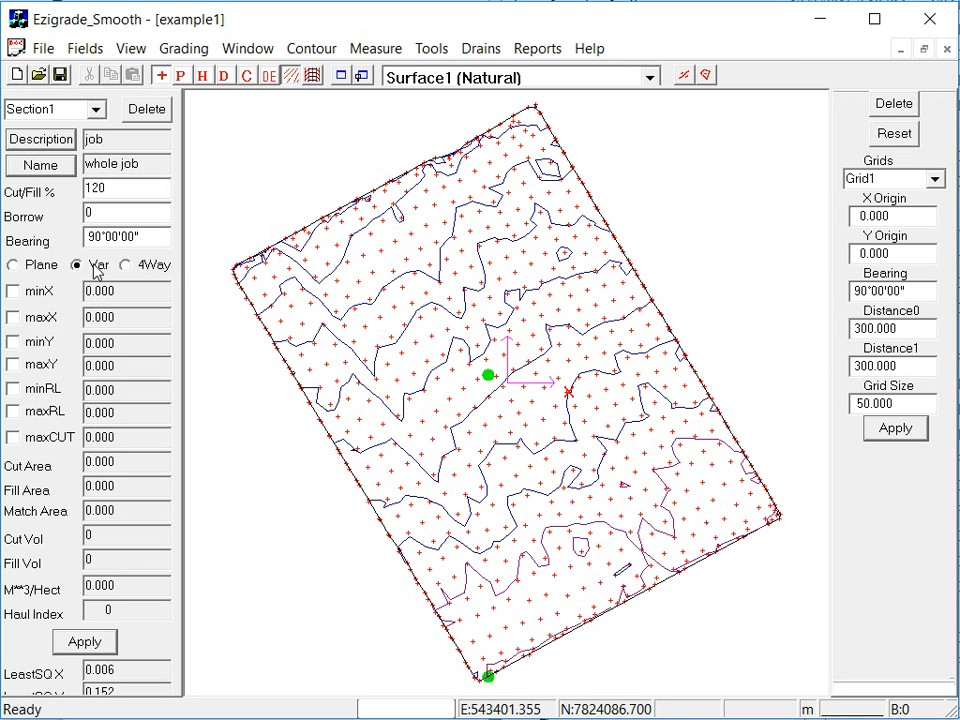
{"action": "mouse_move", "coordinate": [160, 272]}
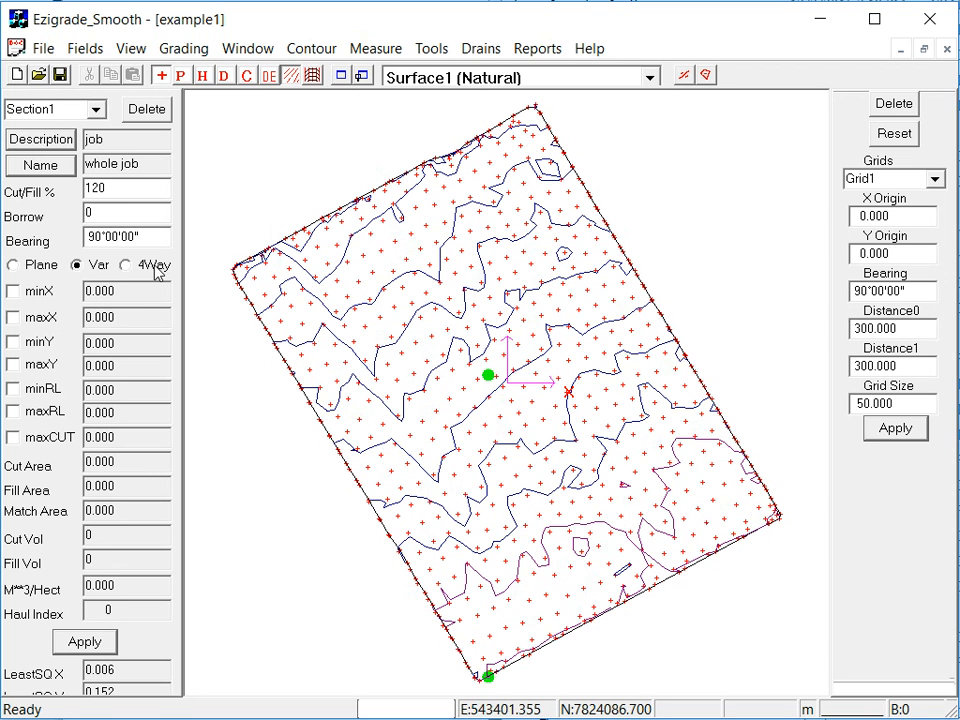
{"action": "mouse_move", "coordinate": [12, 275]}
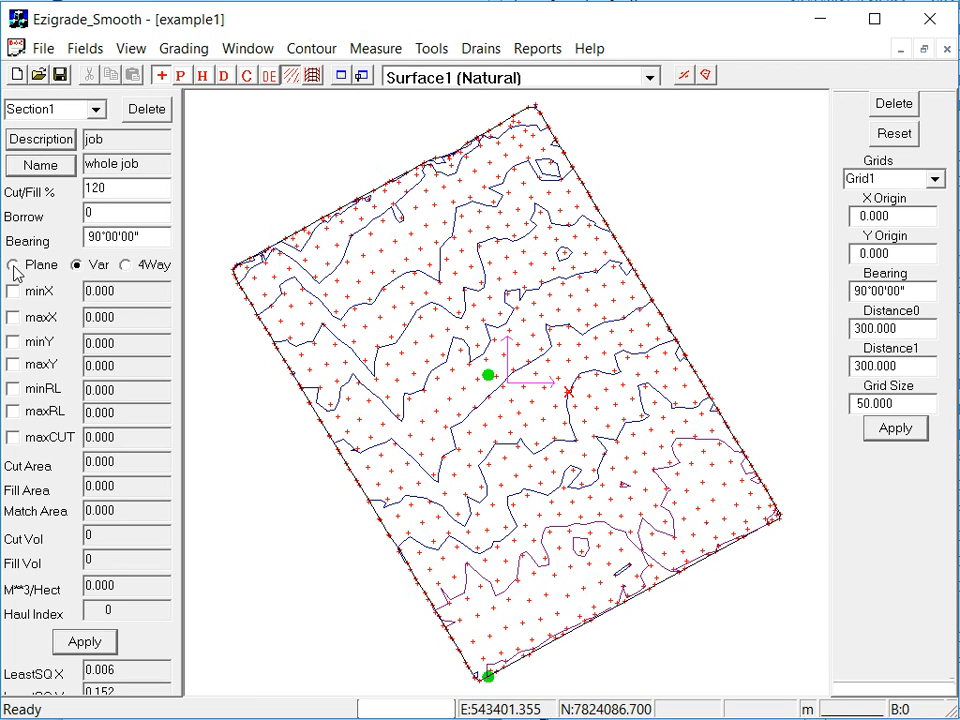
Step: Switch the whole-job section to plane grading with bearing 59°56'32"
{"action": "left_click", "coordinate": [14, 264]}
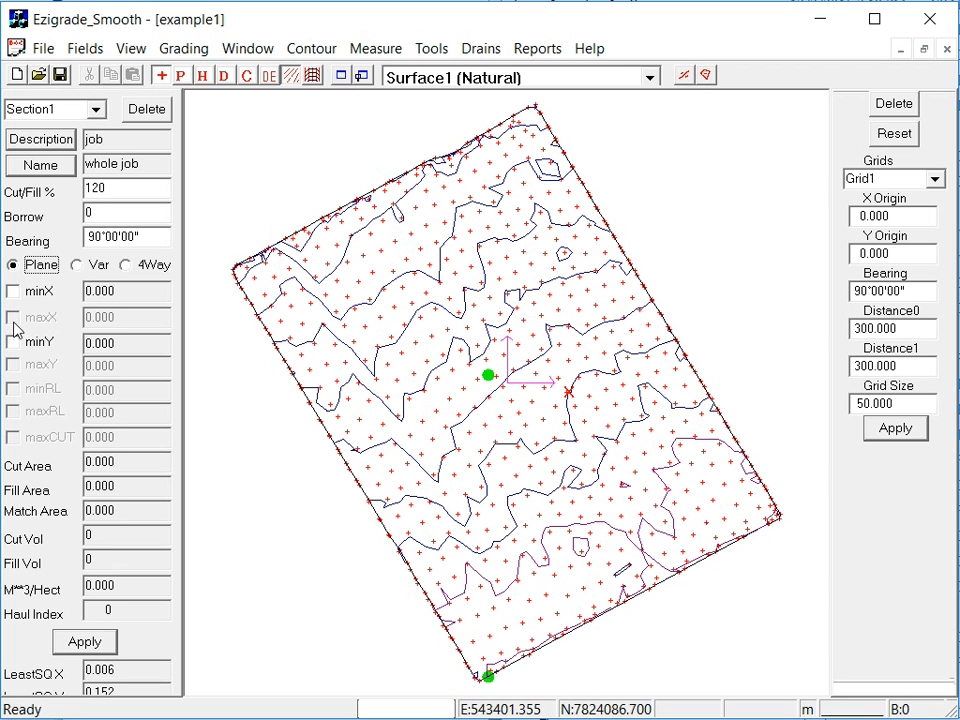
{"action": "mouse_move", "coordinate": [16, 343]}
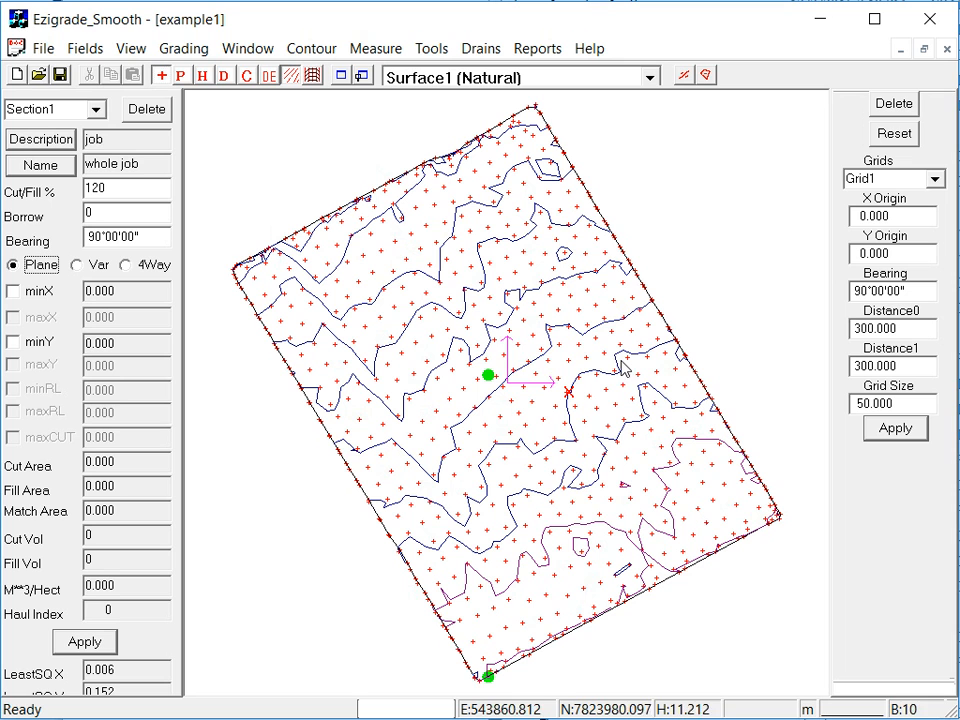
{"action": "mouse_move", "coordinate": [622, 368]}
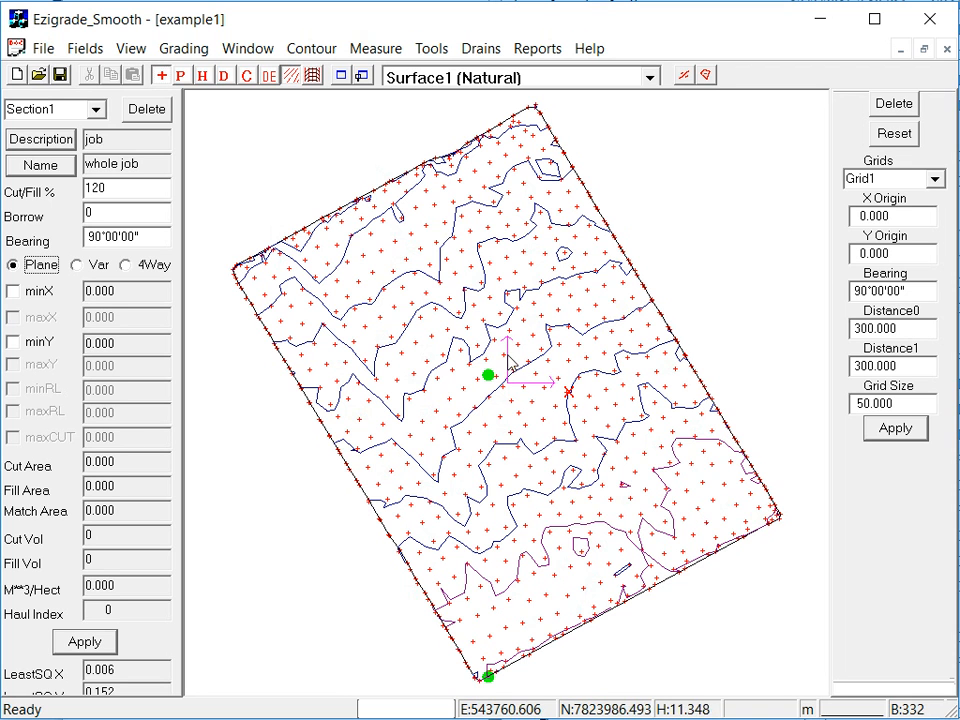
{"action": "mouse_move", "coordinate": [528, 390]}
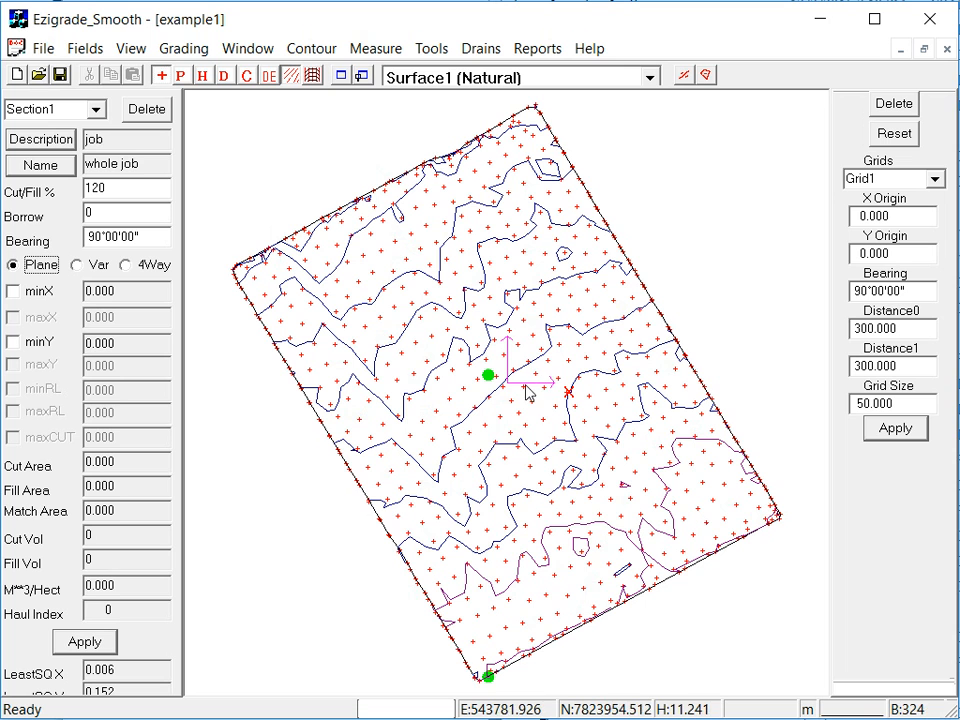
{"action": "mouse_move", "coordinate": [537, 392]}
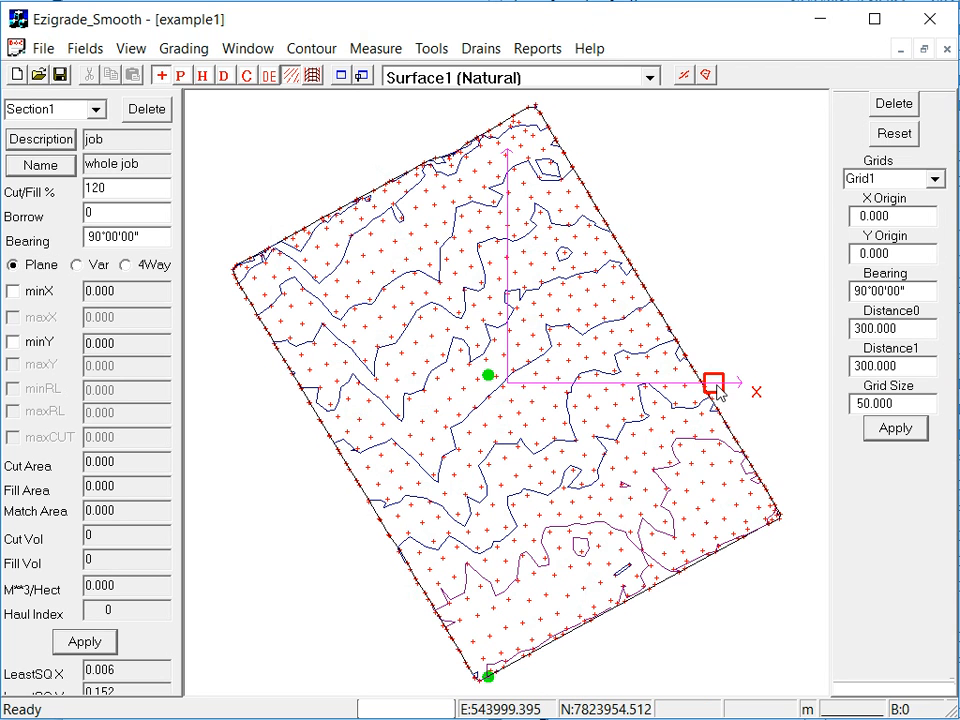
{"action": "left_click_drag", "start_coordinate": [713, 383], "coordinate": [678, 270]}
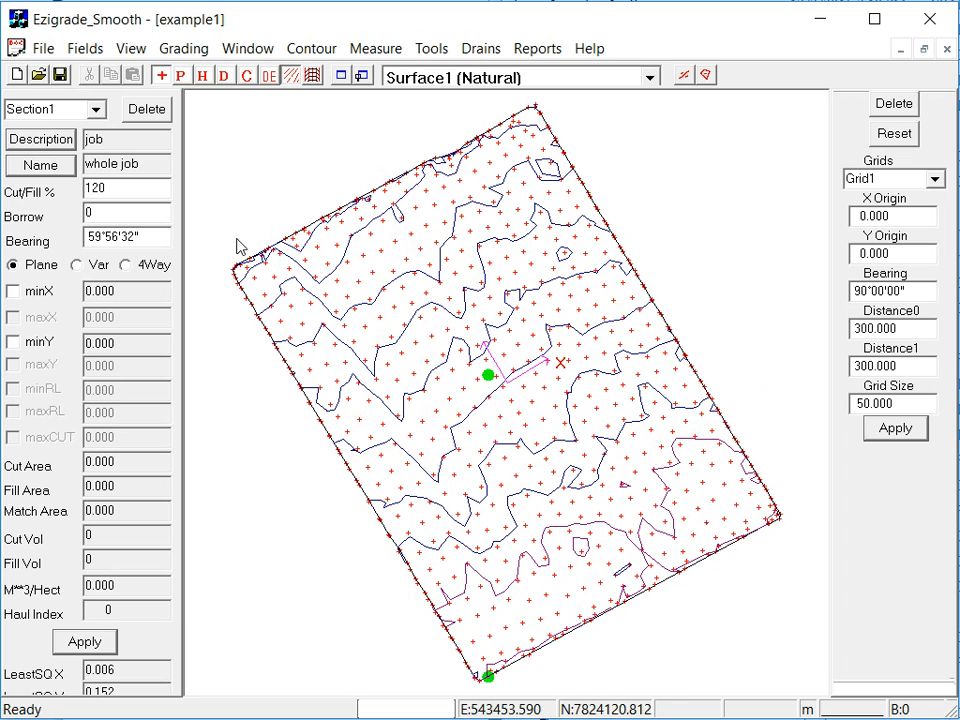
Step: Run grid-based grading with default settings, yielding 3832 m³ cut and 3194 m³ fill
{"action": "left_click", "coordinate": [184, 48]}
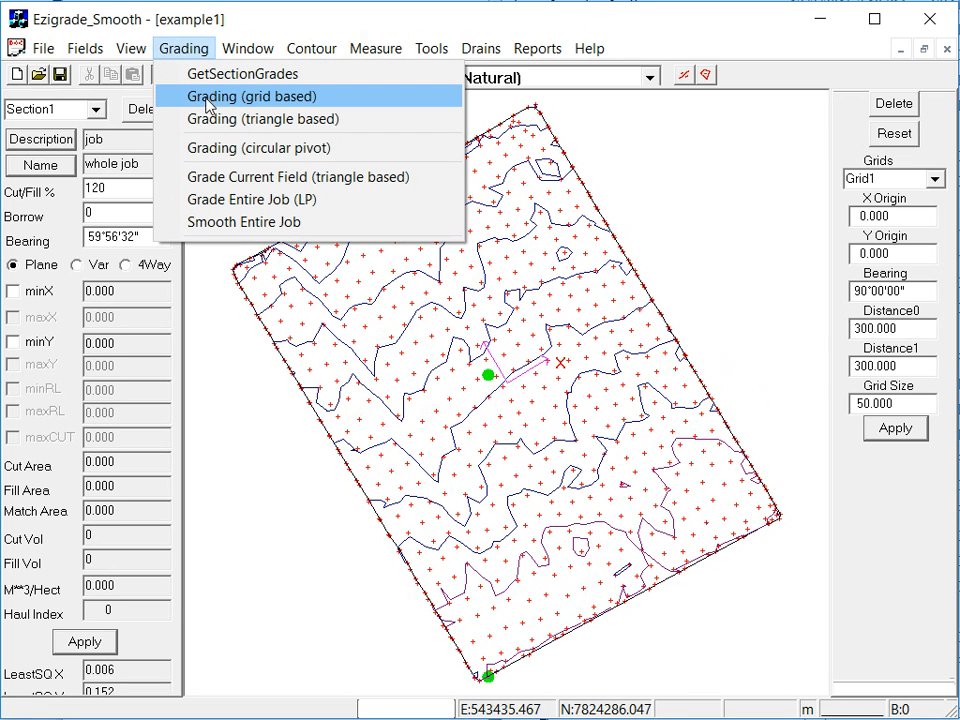
{"action": "mouse_move", "coordinate": [261, 119]}
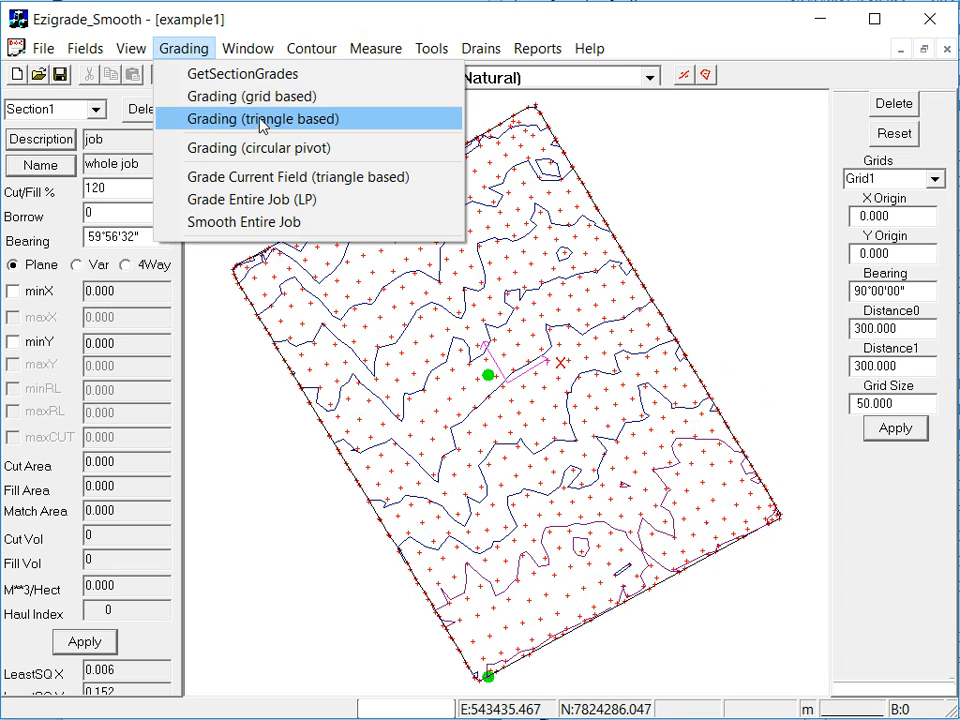
{"action": "mouse_move", "coordinate": [250, 96]}
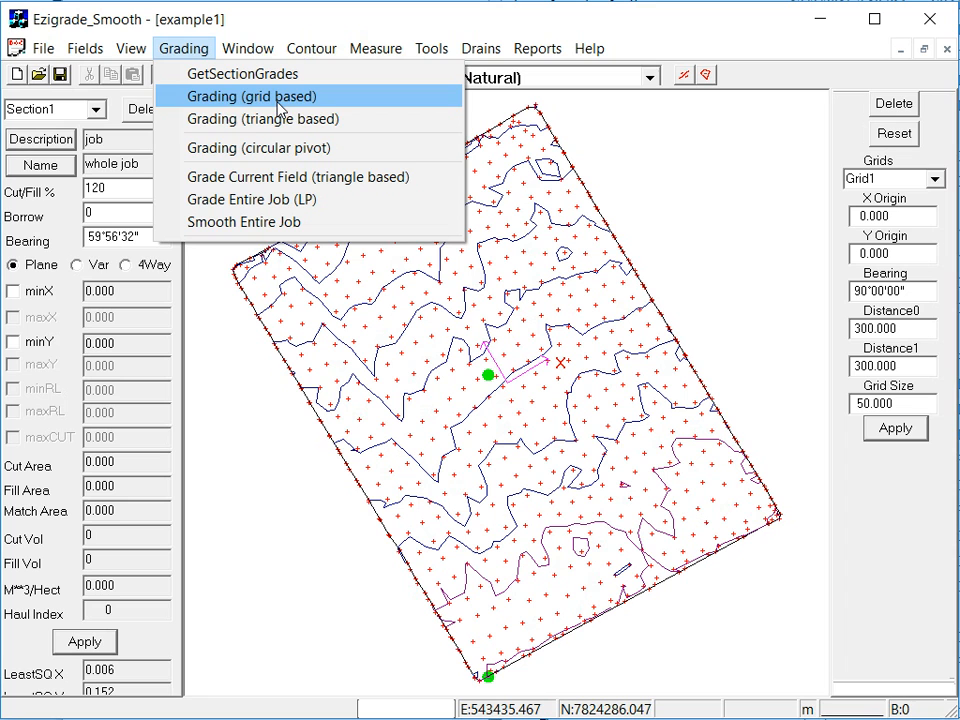
{"action": "mouse_move", "coordinate": [262, 119]}
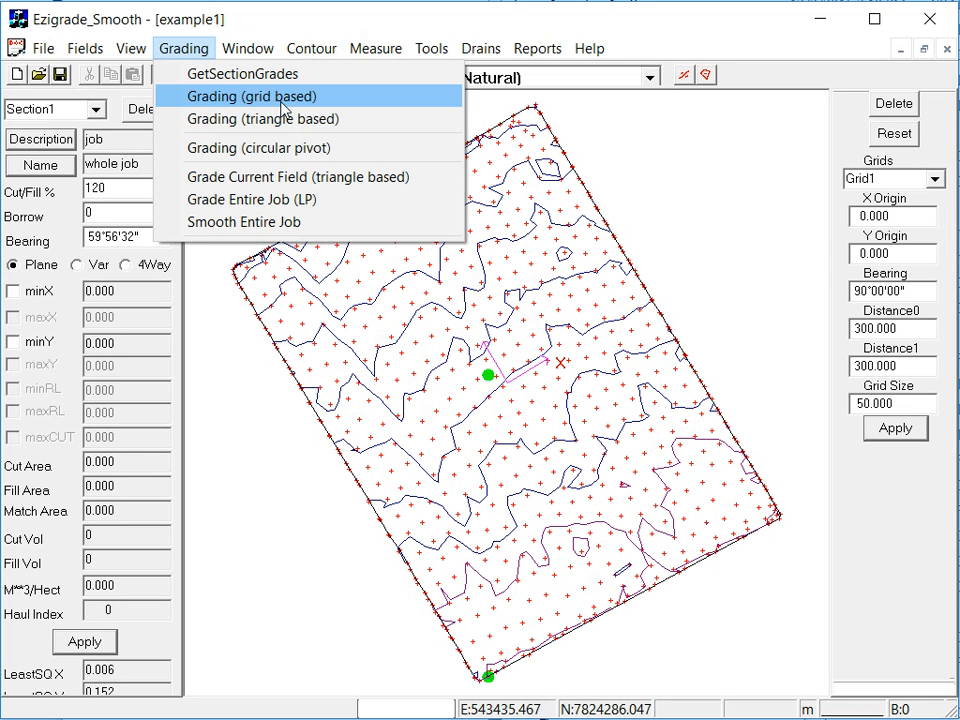
{"action": "mouse_move", "coordinate": [285, 108]}
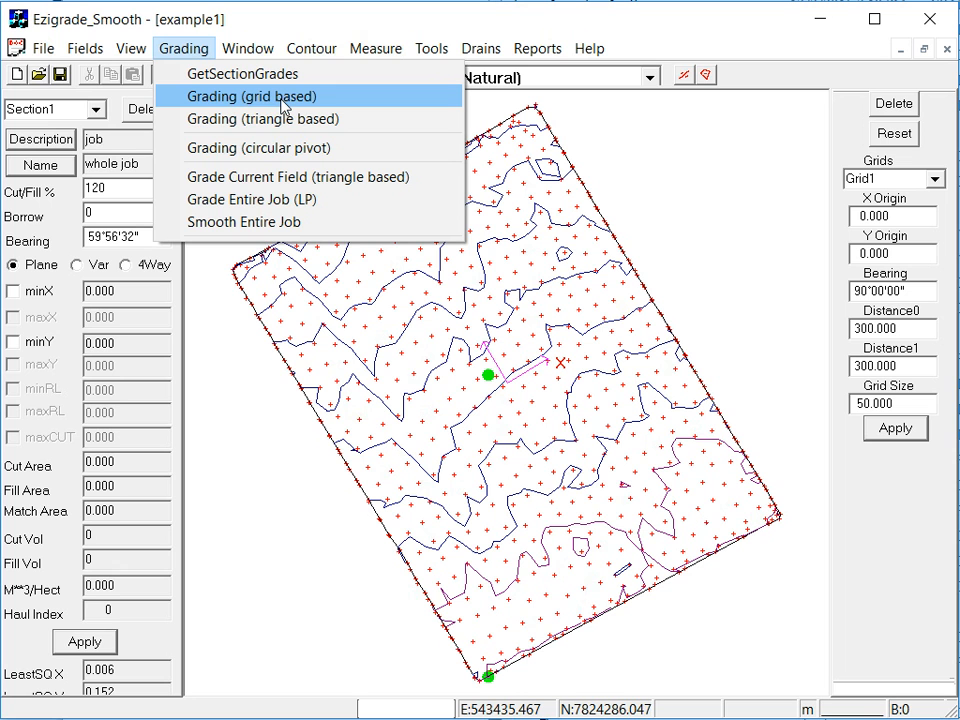
{"action": "mouse_move", "coordinate": [210, 102]}
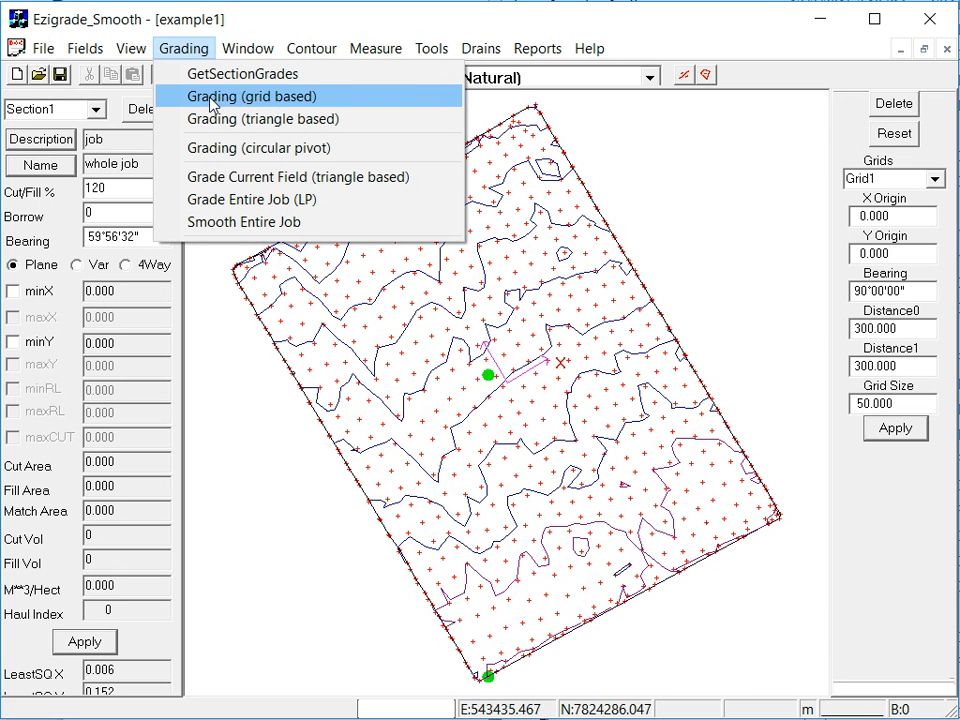
{"action": "left_click", "coordinate": [251, 96]}
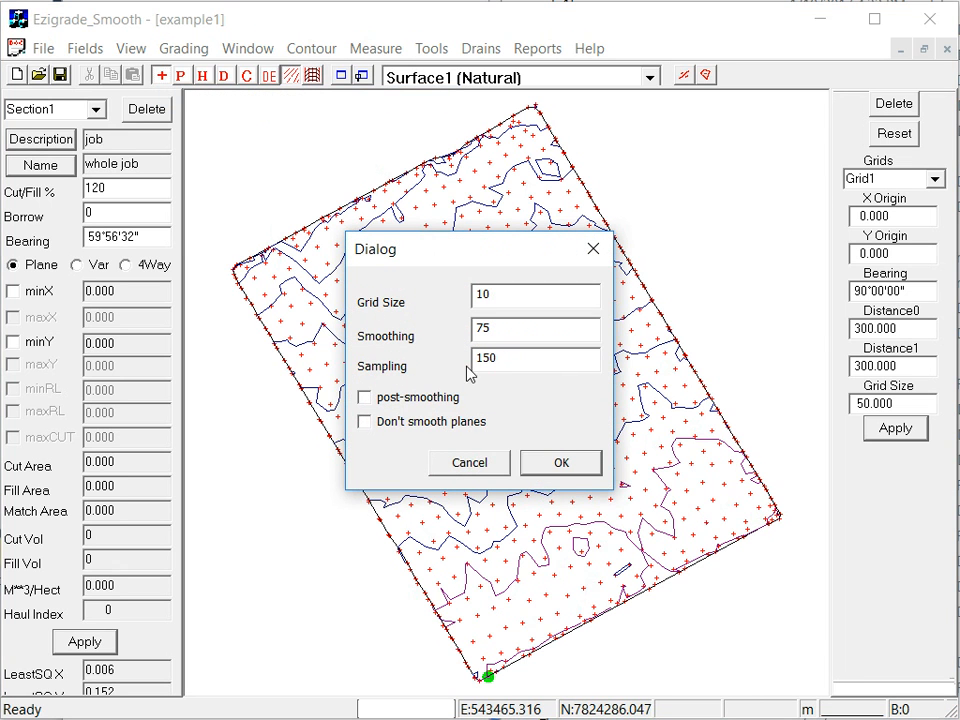
{"action": "left_click", "coordinate": [560, 462]}
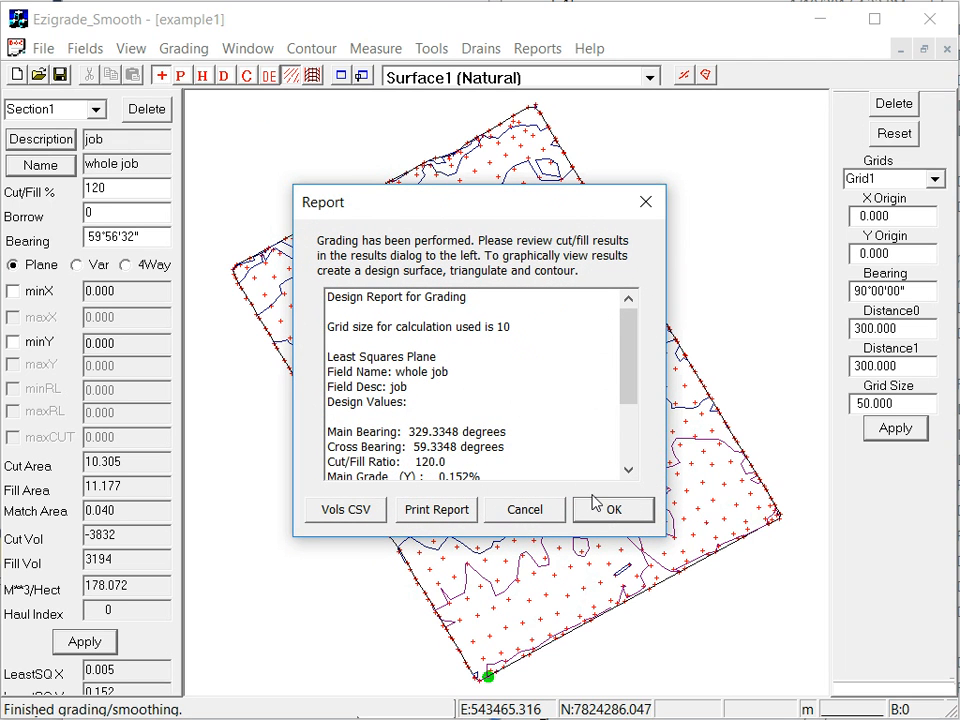
{"action": "scroll", "scroll_direction": "down", "scroll_amount": 3}
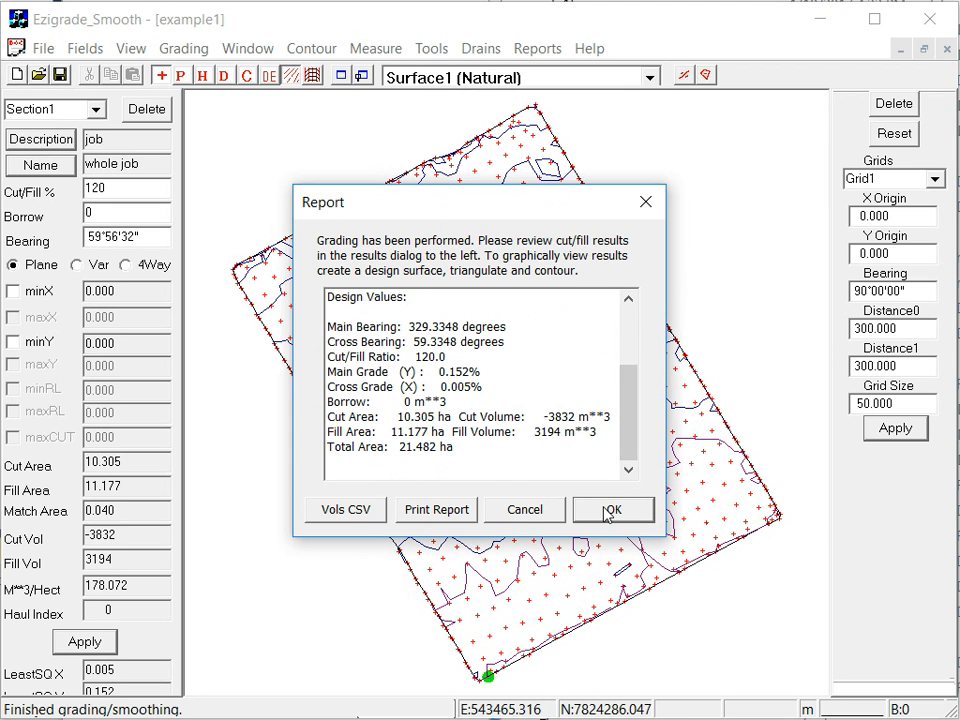
{"action": "left_click", "coordinate": [612, 510]}
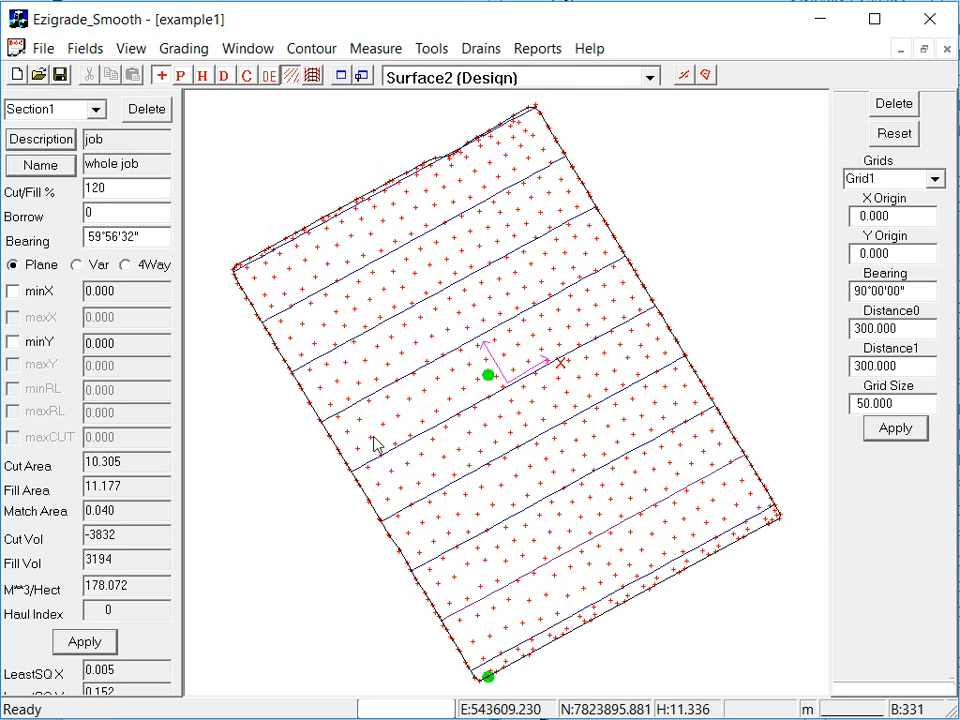
{"action": "mouse_move", "coordinate": [422, 458]}
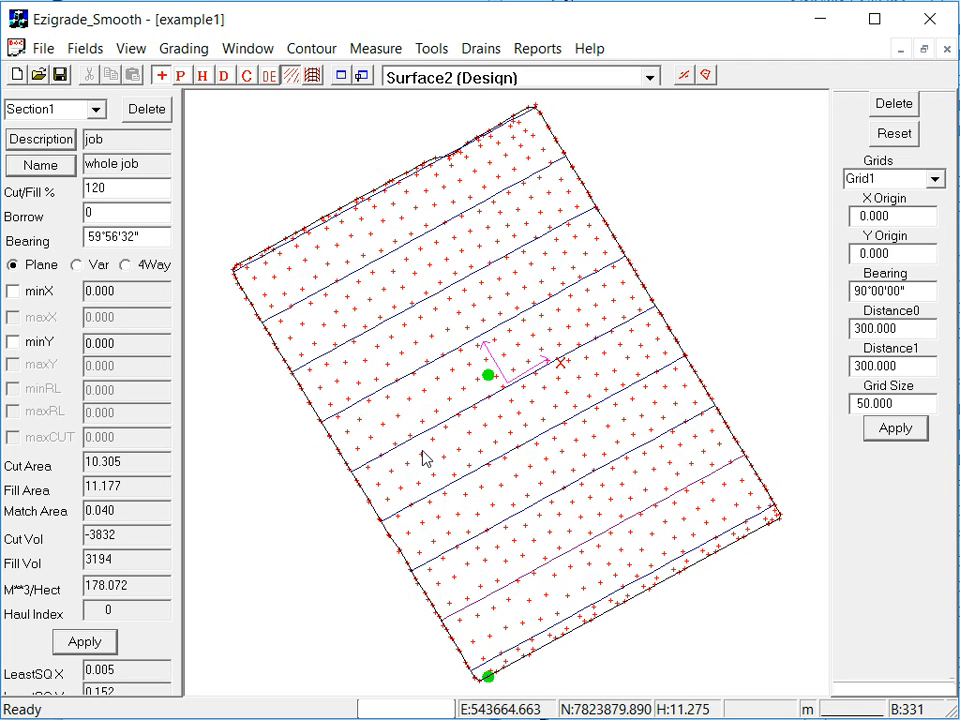
{"action": "mouse_move", "coordinate": [595, 207]}
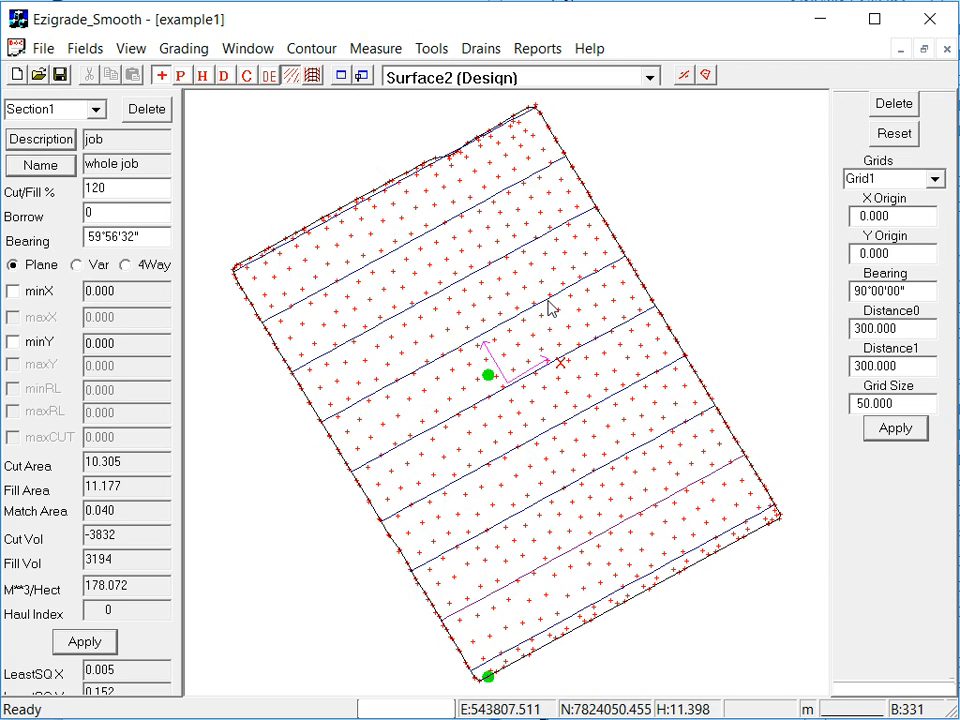
{"action": "mouse_move", "coordinate": [449, 329]}
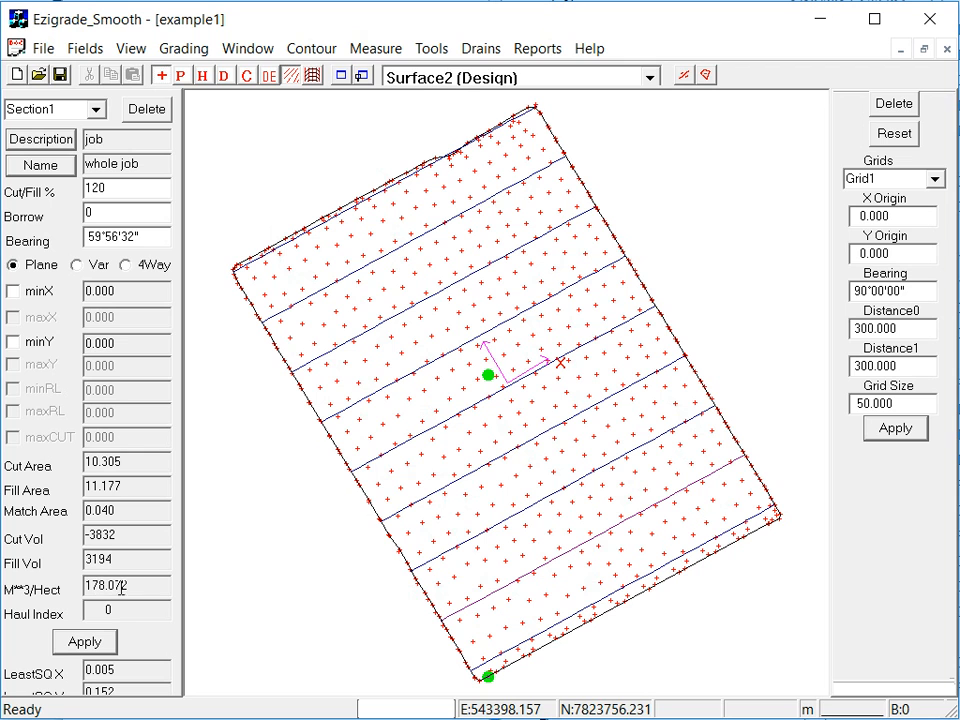
{"action": "mouse_move", "coordinate": [142, 584]}
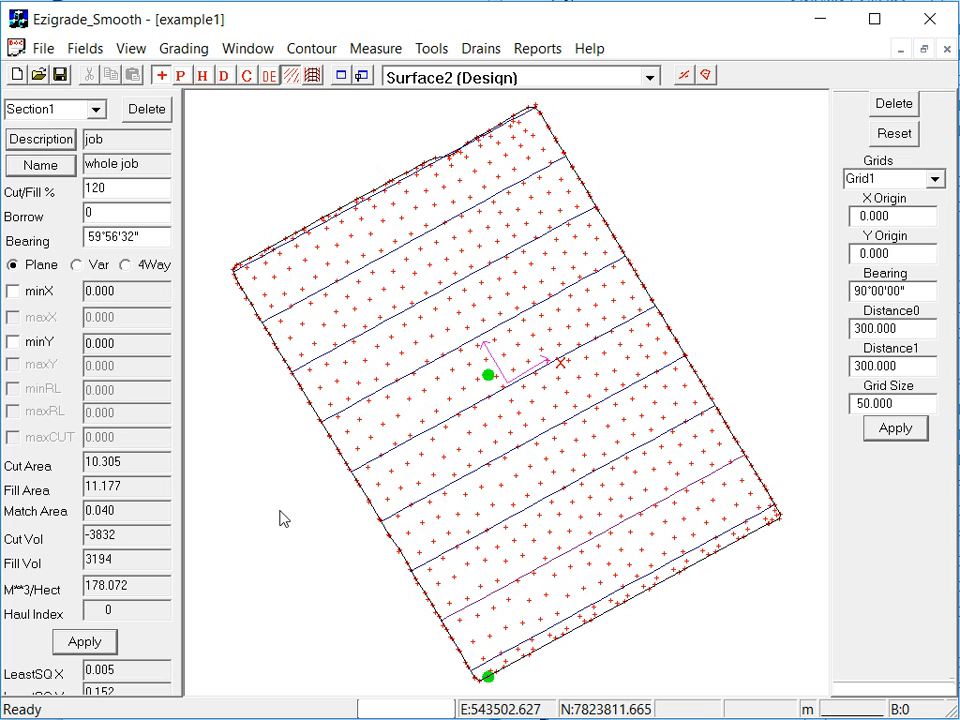
{"action": "mouse_move", "coordinate": [345, 185]}
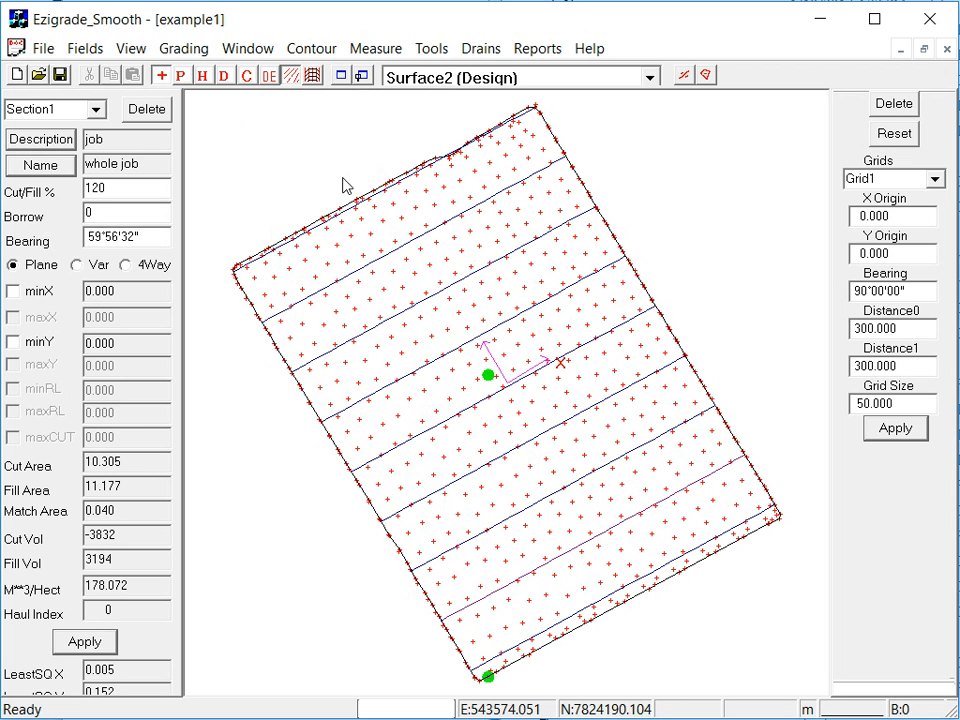
{"action": "mouse_move", "coordinate": [499, 123]}
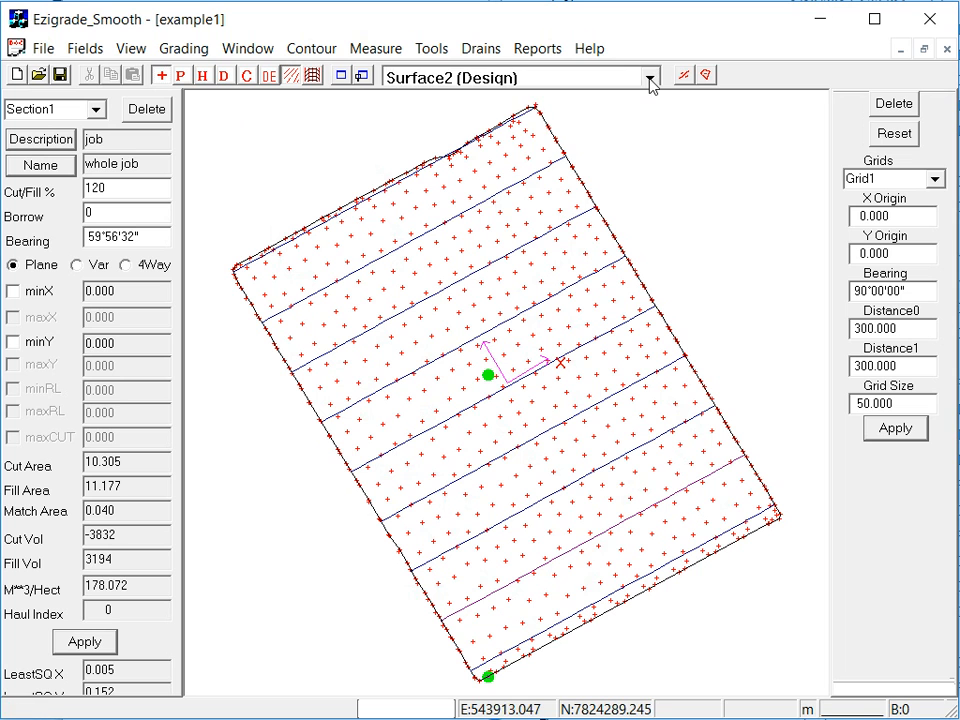
Step: Display the cut/fill Difference surface and bring up the Contour menu
{"action": "left_click", "coordinate": [648, 76]}
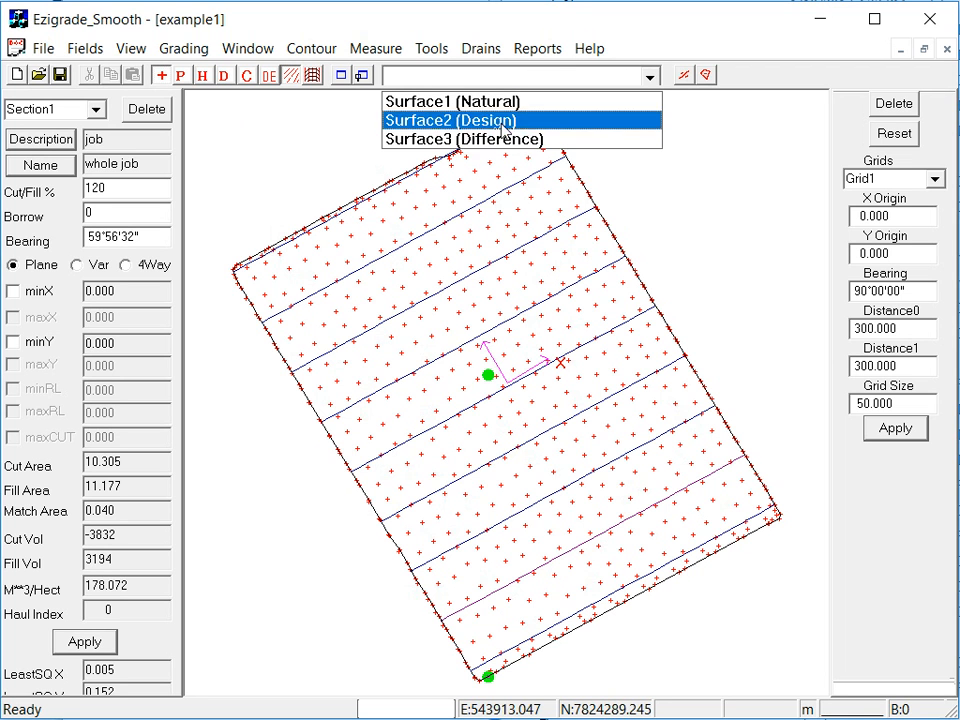
{"action": "left_click", "coordinate": [463, 139]}
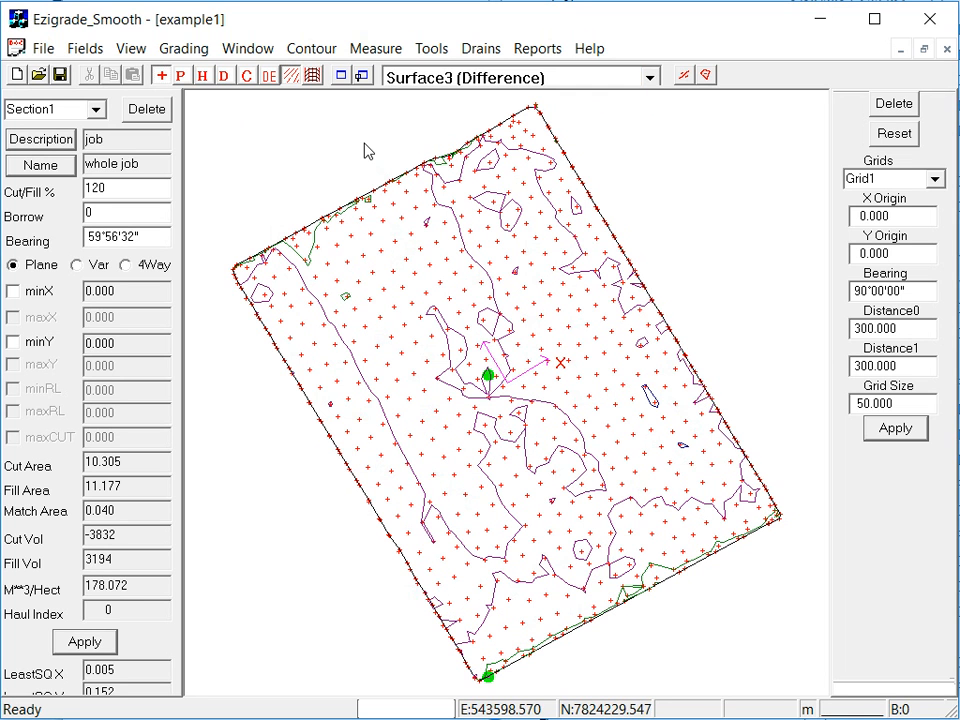
{"action": "mouse_move", "coordinate": [370, 353]}
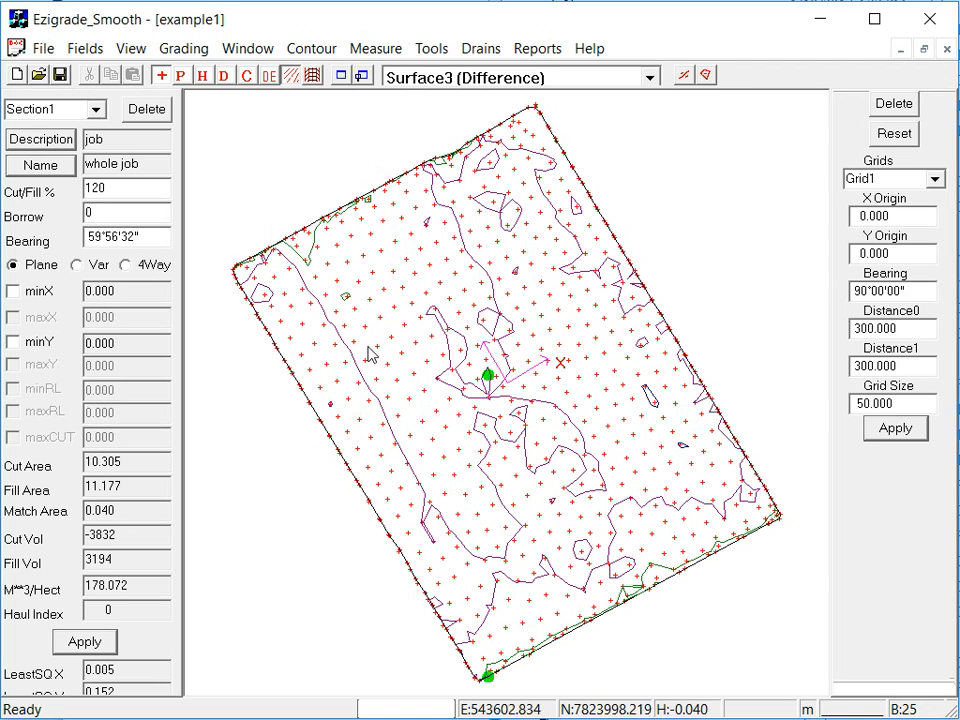
{"action": "mouse_move", "coordinate": [446, 418]}
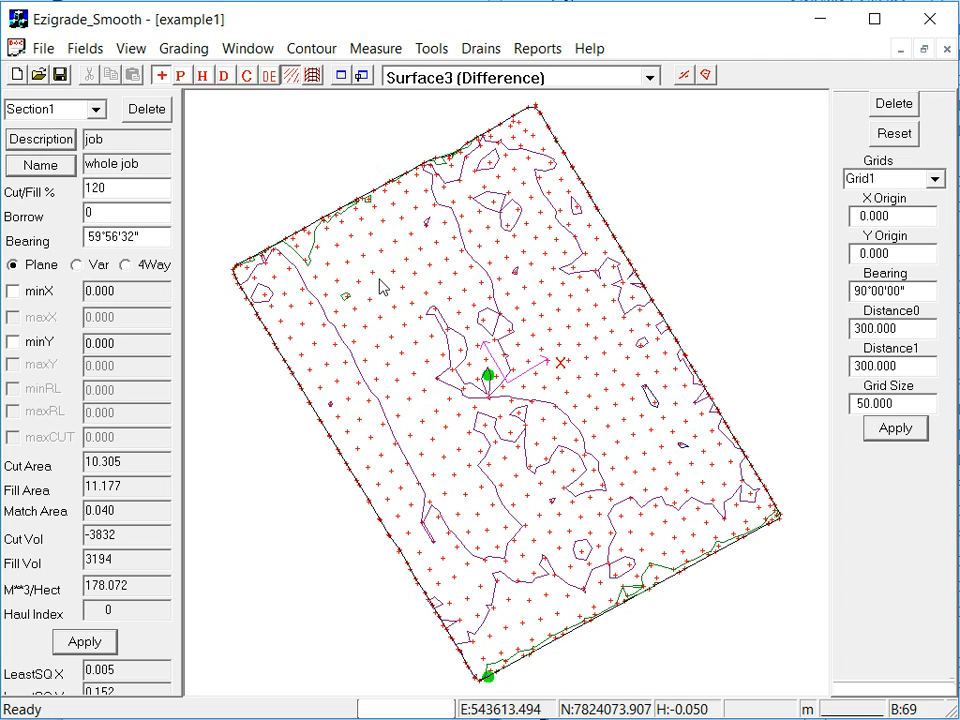
{"action": "mouse_move", "coordinate": [490, 290]}
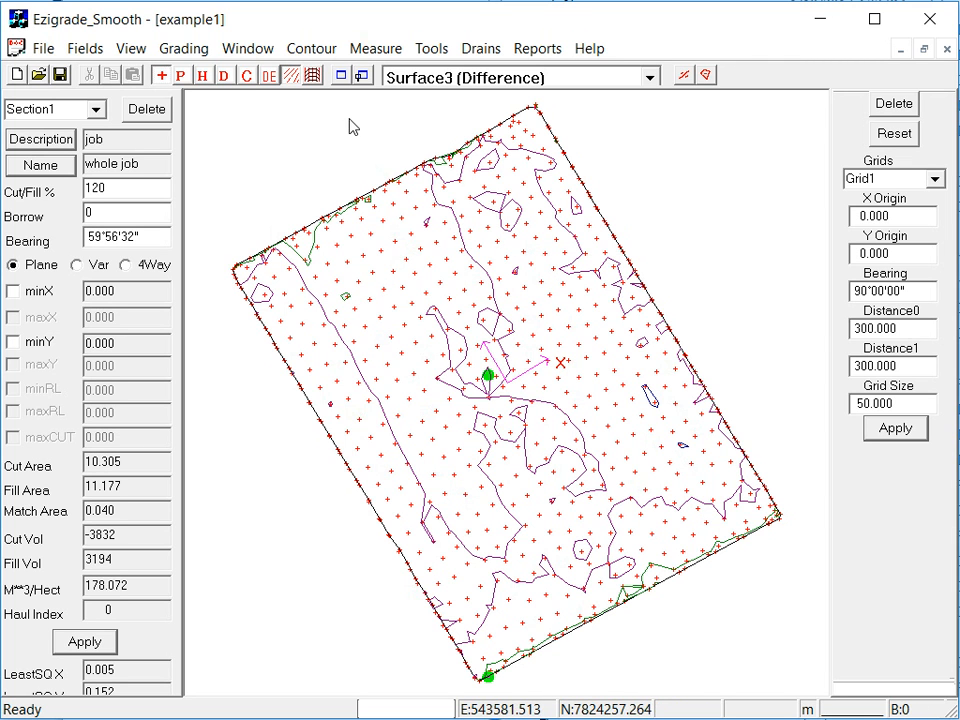
{"action": "left_click", "coordinate": [311, 48]}
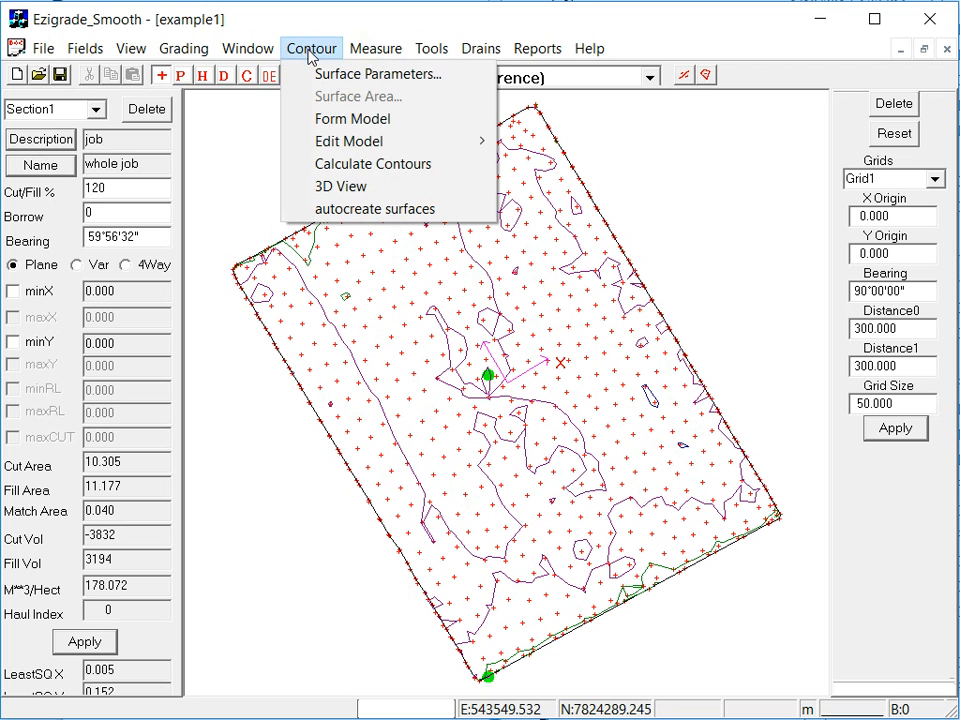
{"action": "mouse_move", "coordinate": [378, 73]}
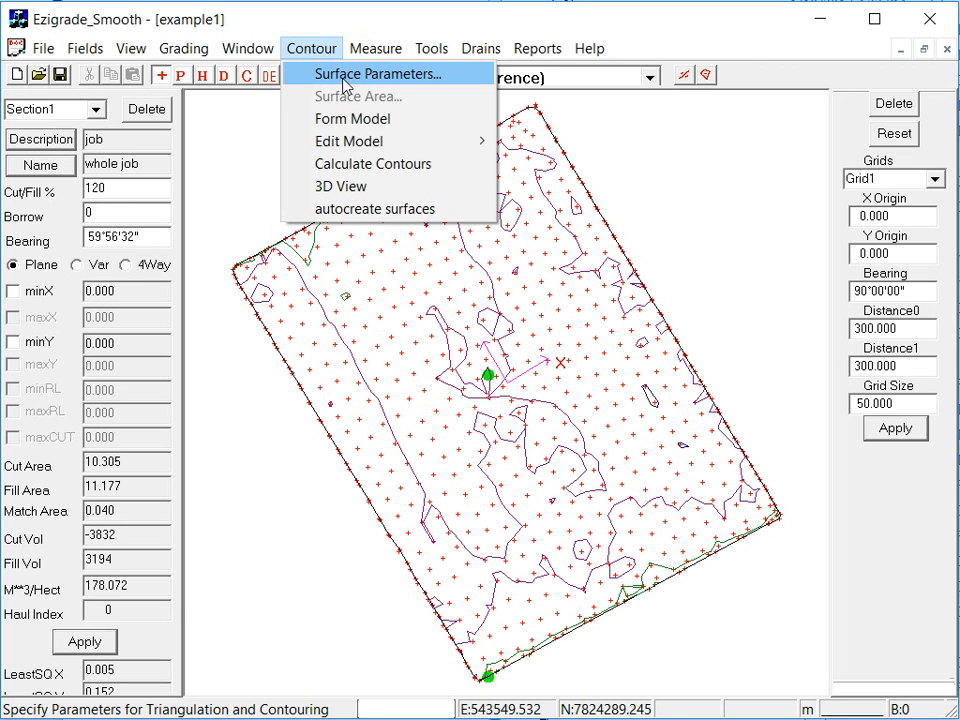
Step: Edit the Difference surface band limits to 0.32, 0.14, 0.06, 0.02, -0.02, -0.06, -0.10, -0.14
{"action": "left_click", "coordinate": [374, 73]}
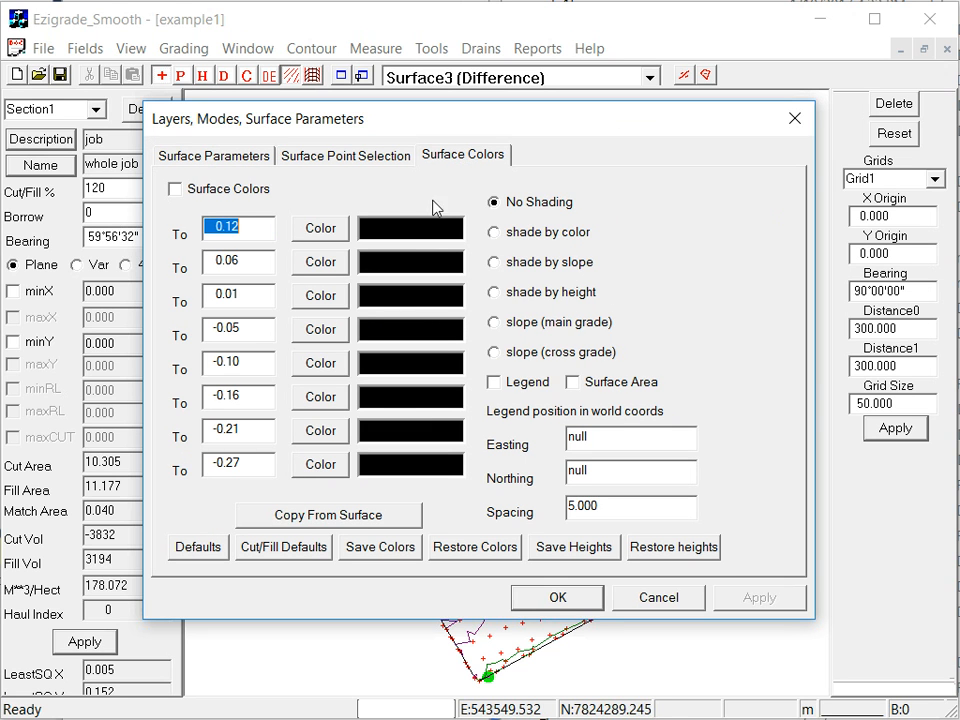
{"action": "mouse_move", "coordinate": [183, 309]}
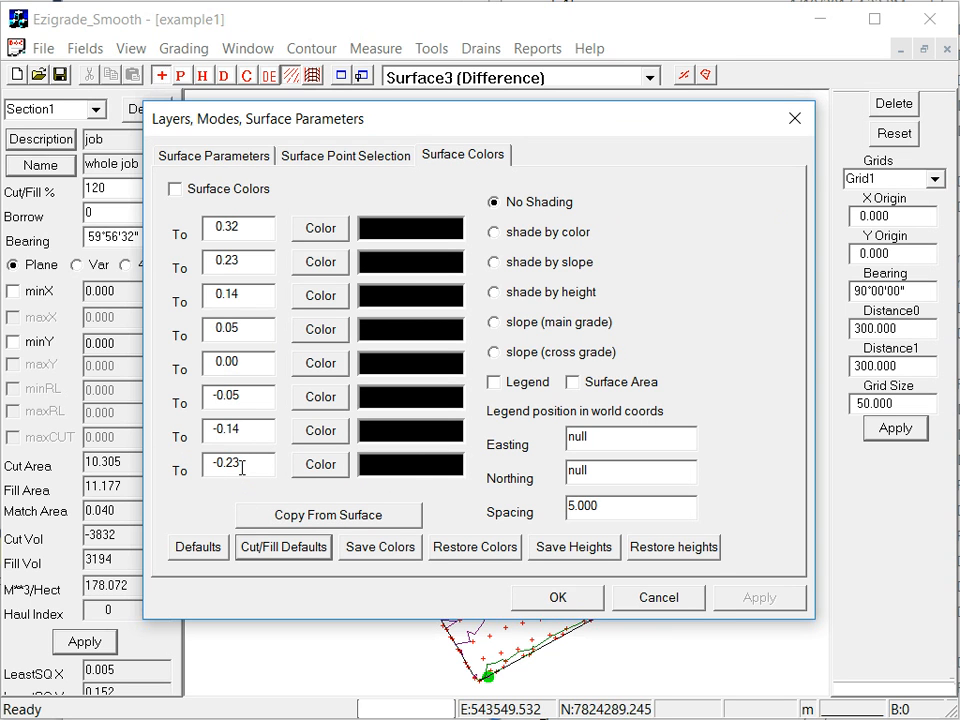
{"action": "mouse_move", "coordinate": [250, 485]}
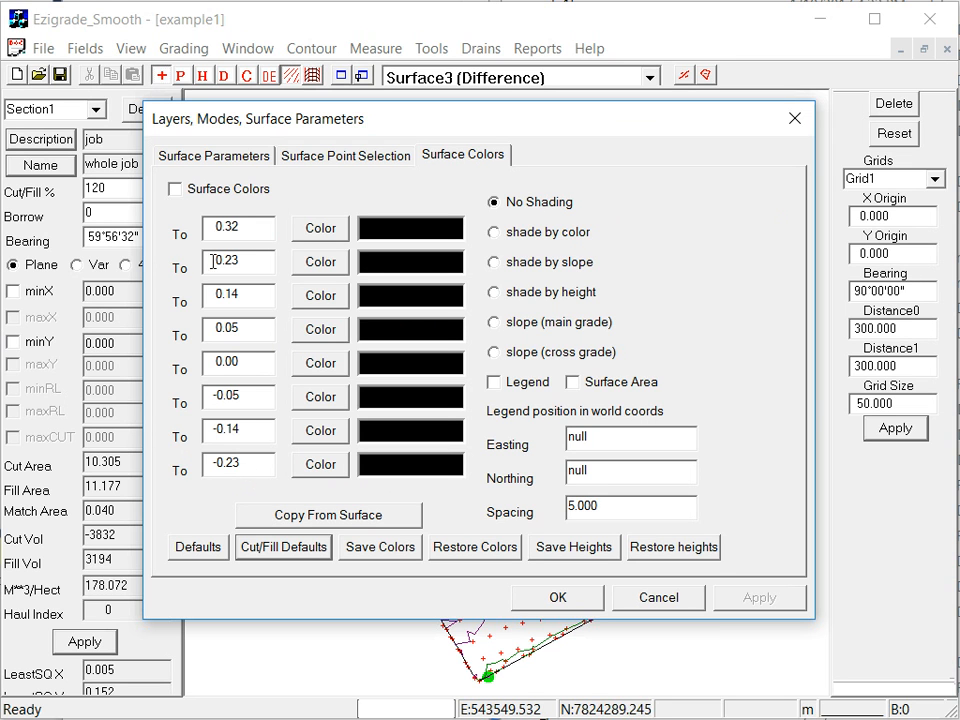
{"action": "left_click", "coordinate": [237, 261]}
{"action": "type", "text": "0.14"}
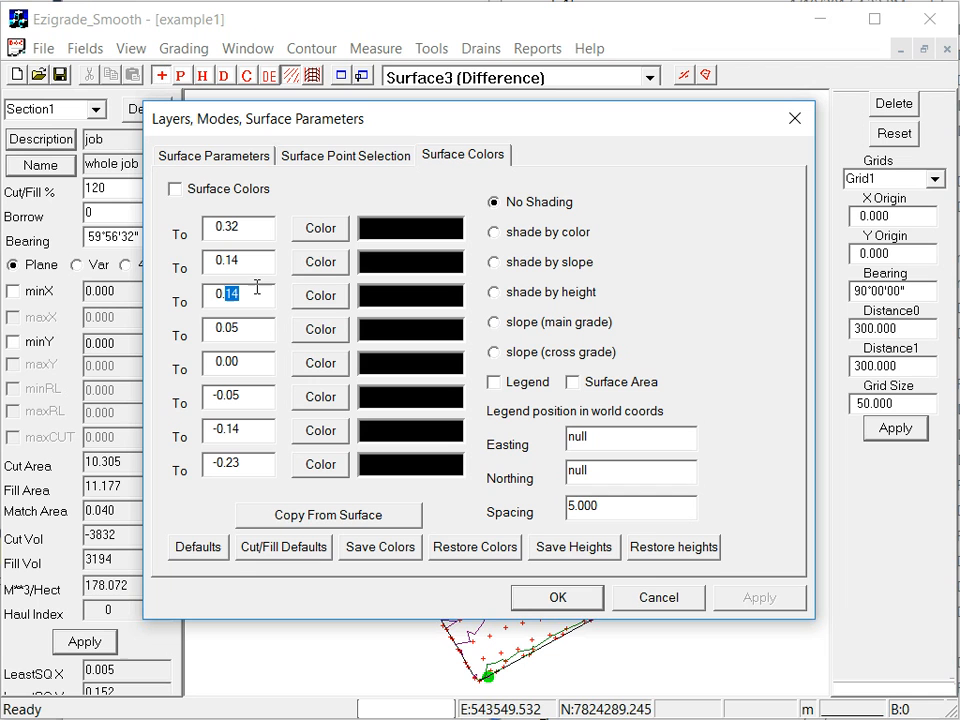
{"action": "type", "text": "0.06"}
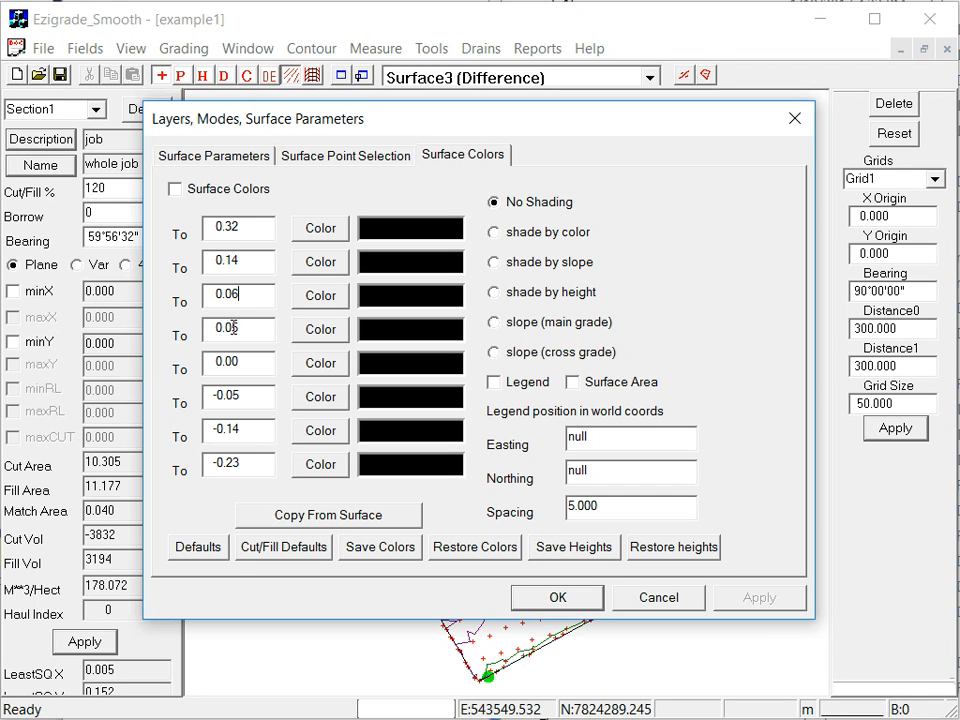
{"action": "type", "text": "0.02"}
{"action": "left_click", "coordinate": [239, 364]}
{"action": "type", "text": "-.02"}
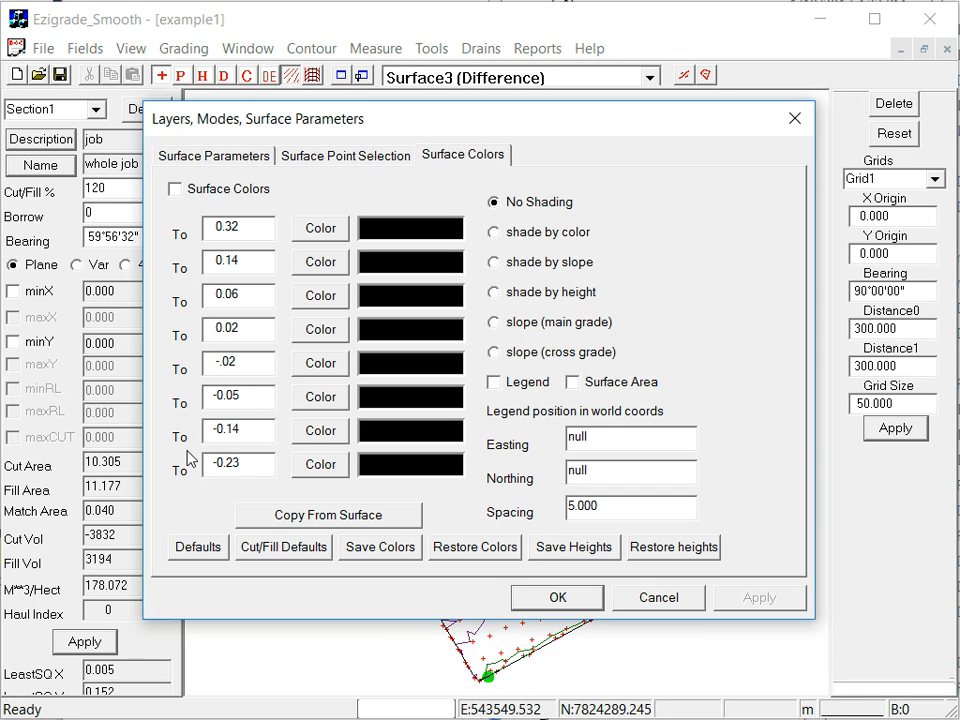
{"action": "left_click", "coordinate": [238, 396]}
{"action": "type", "text": "-0.06"}
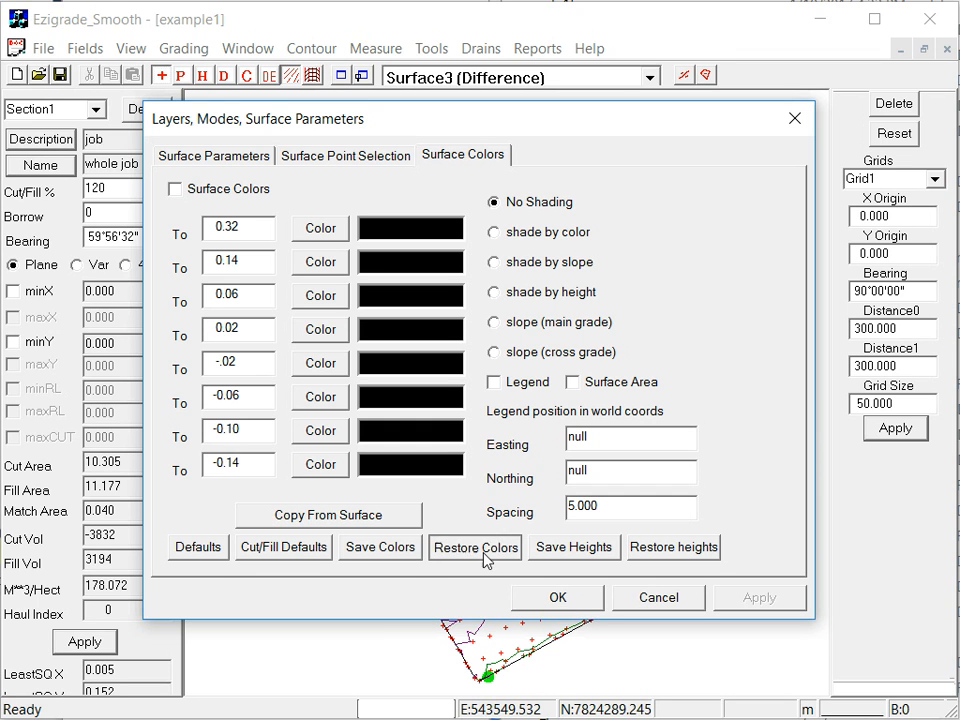
Step: Restore the band colours, shade the surface by height, and add a legend
{"action": "left_click", "coordinate": [475, 547]}
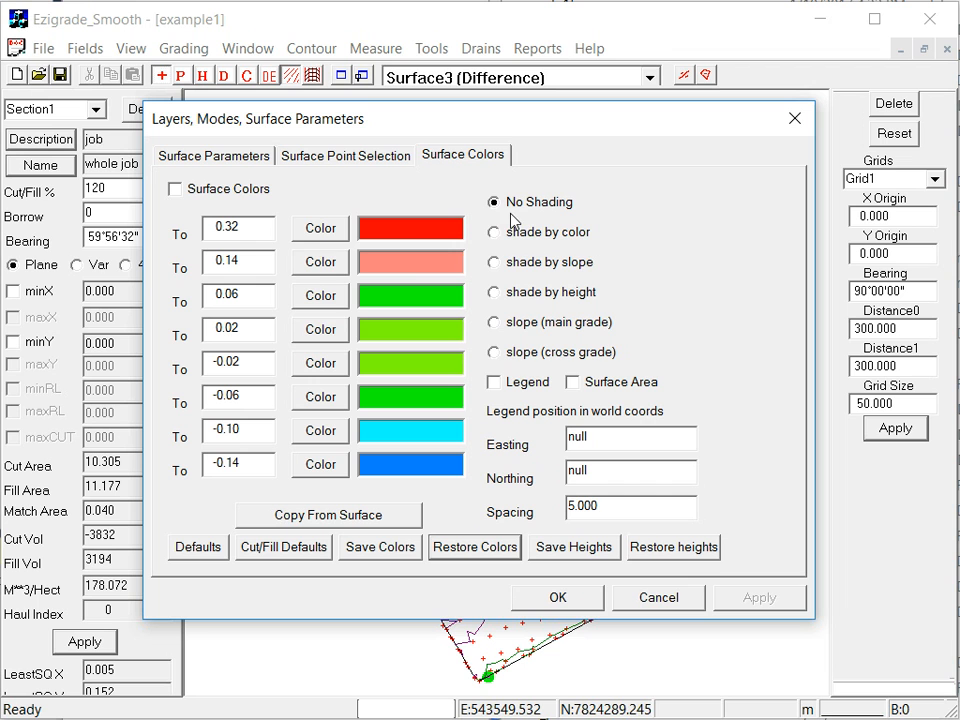
{"action": "mouse_move", "coordinate": [511, 366]}
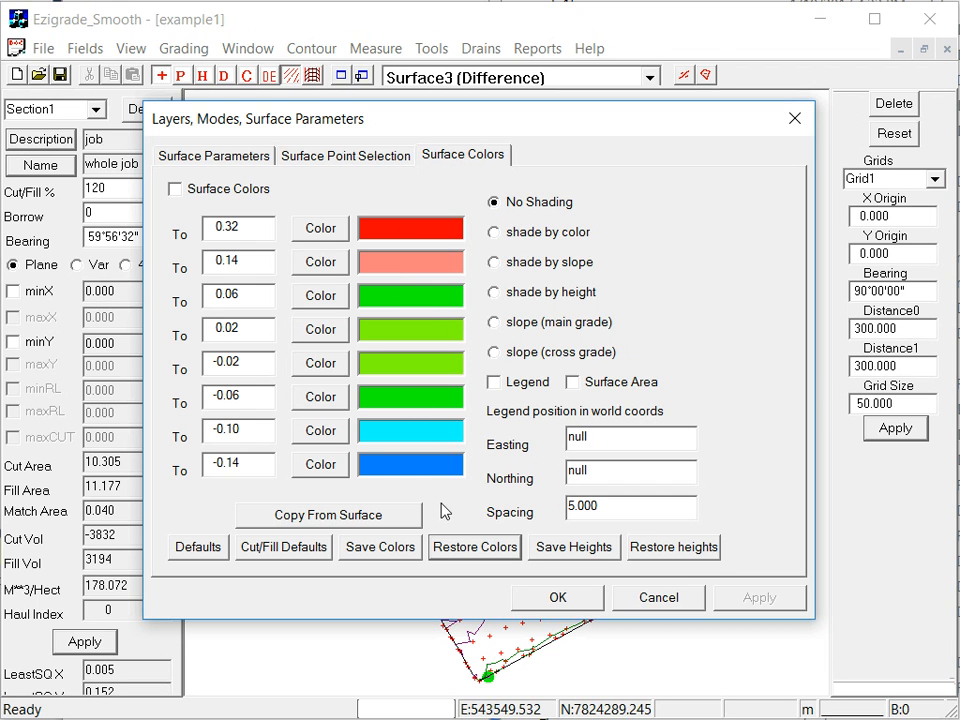
{"action": "mouse_move", "coordinate": [397, 440]}
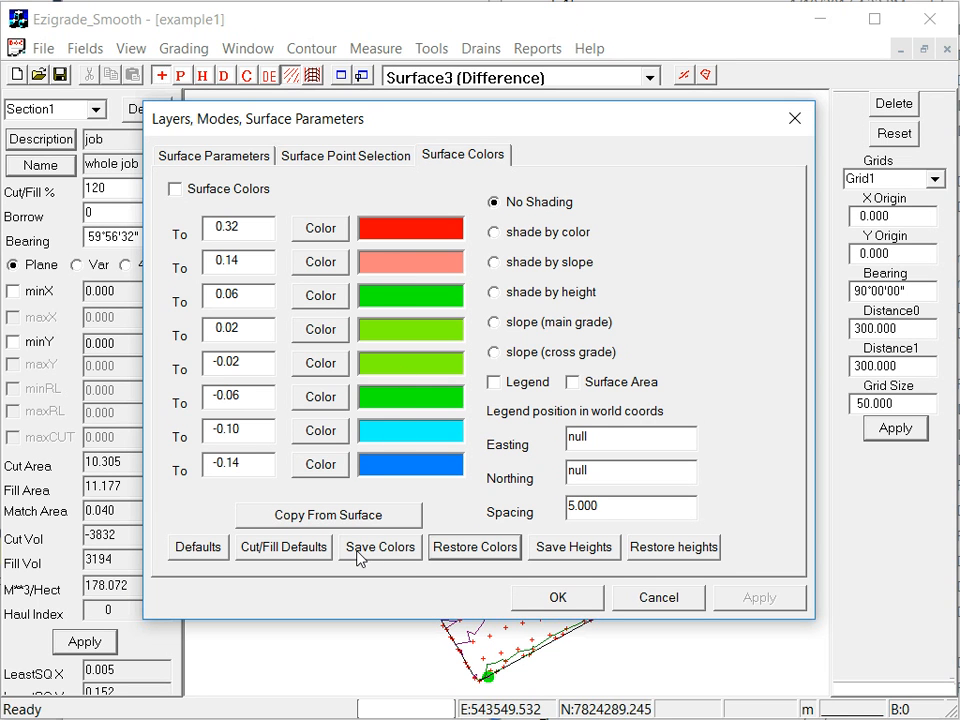
{"action": "mouse_move", "coordinate": [403, 242]}
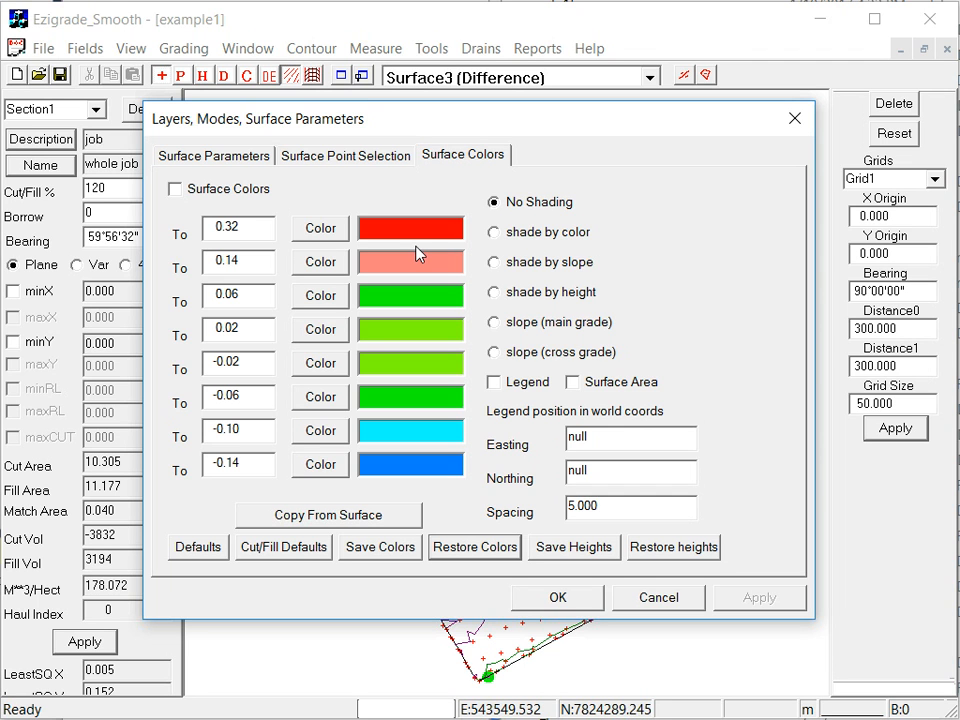
{"action": "left_click", "coordinate": [175, 189]}
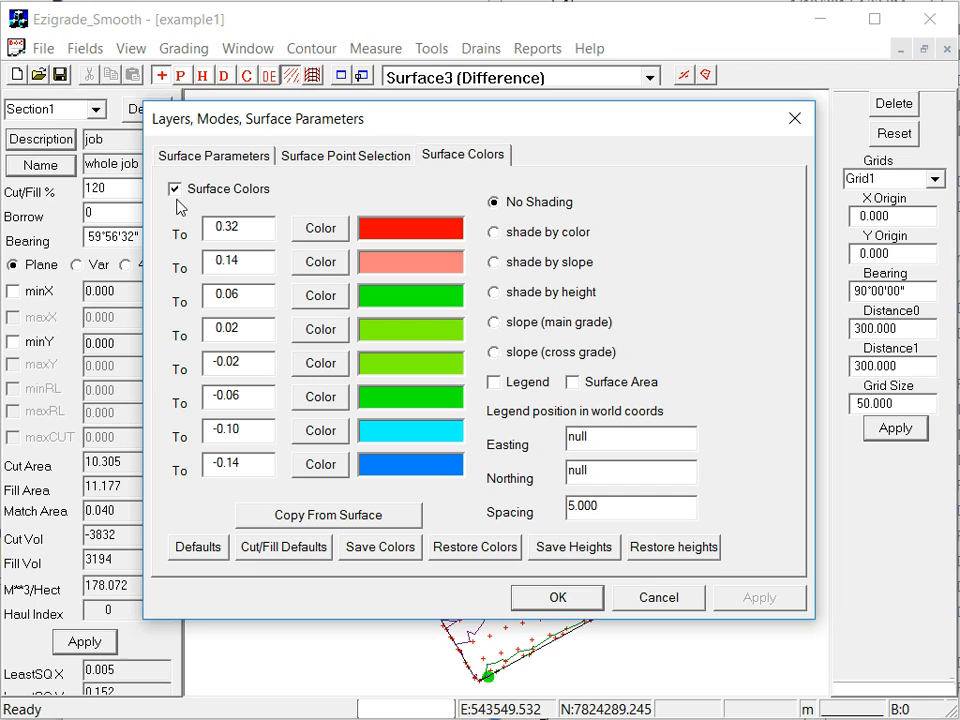
{"action": "mouse_move", "coordinate": [488, 243]}
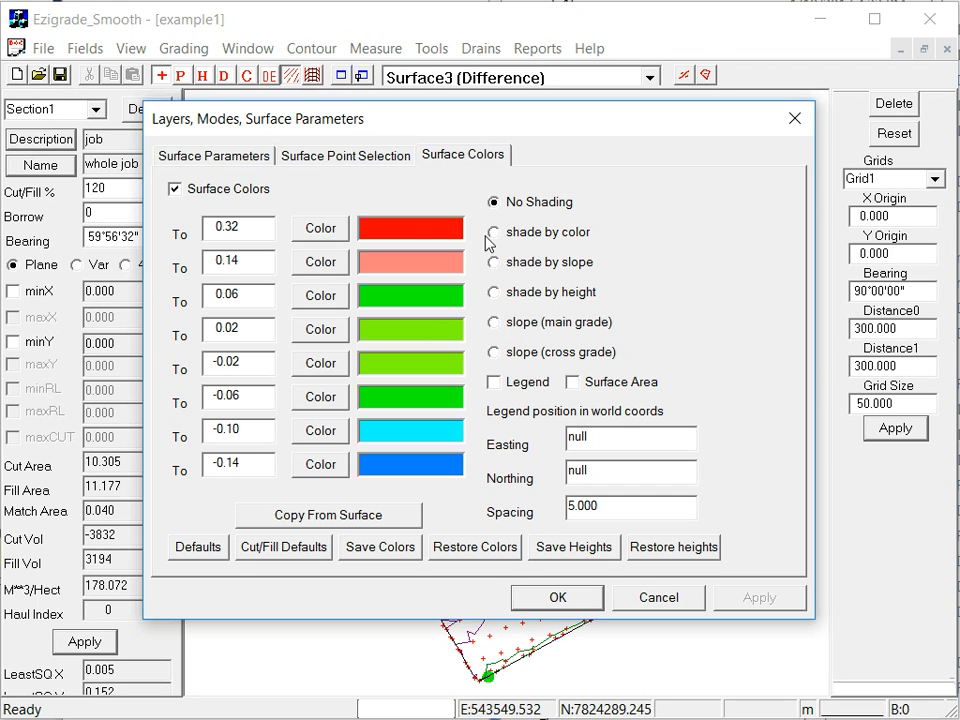
{"action": "mouse_move", "coordinate": [476, 263]}
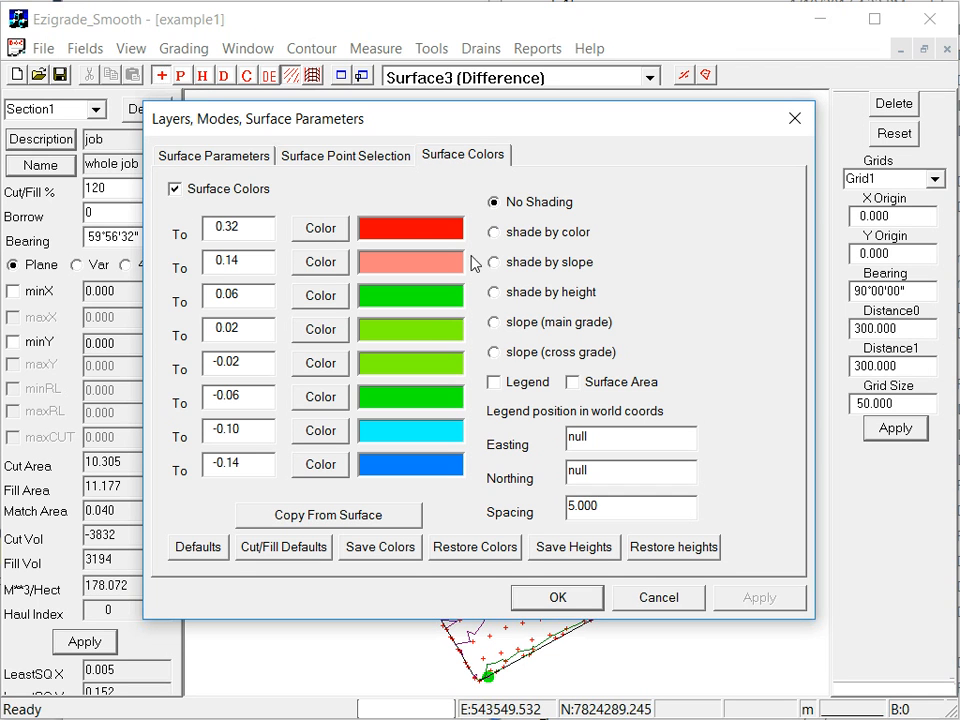
{"action": "left_click", "coordinate": [493, 292]}
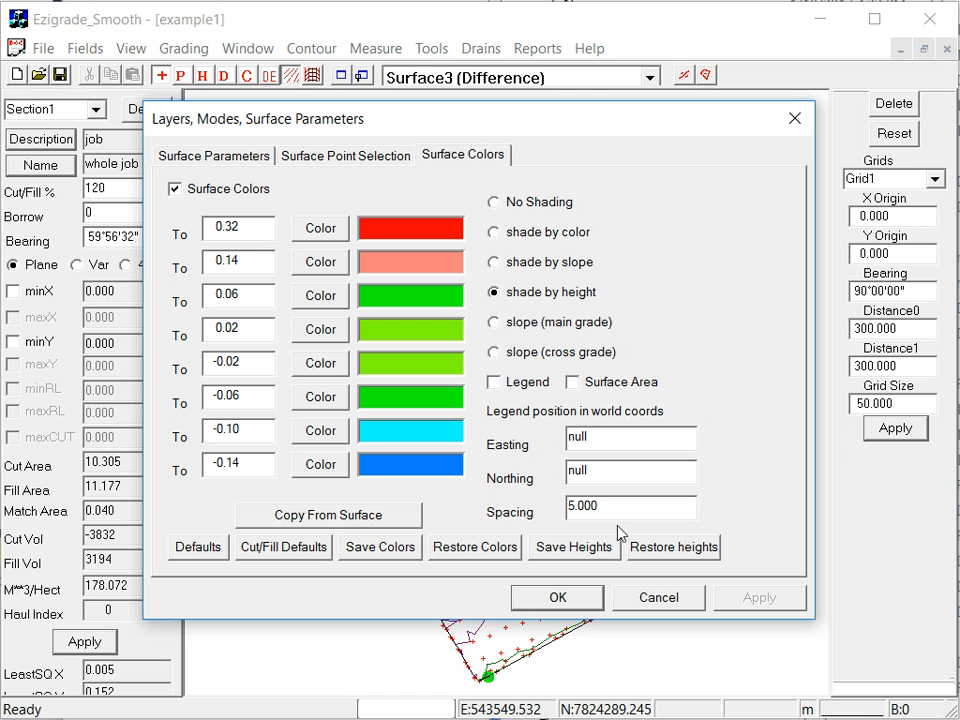
{"action": "left_click", "coordinate": [493, 382]}
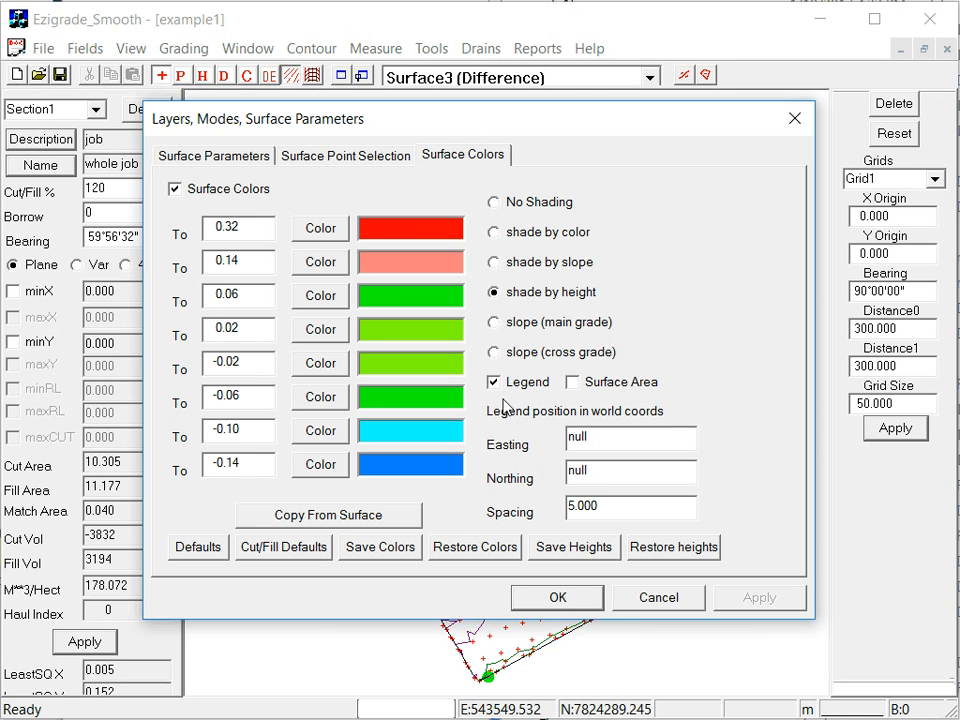
{"action": "left_click", "coordinate": [557, 597]}
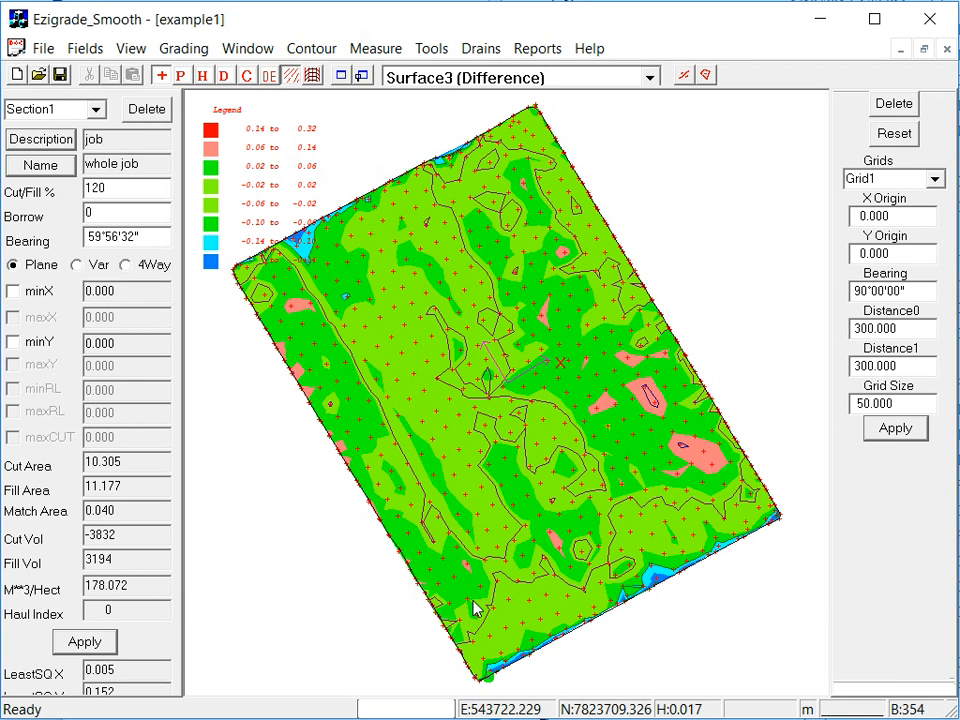
{"action": "mouse_move", "coordinate": [476, 613]}
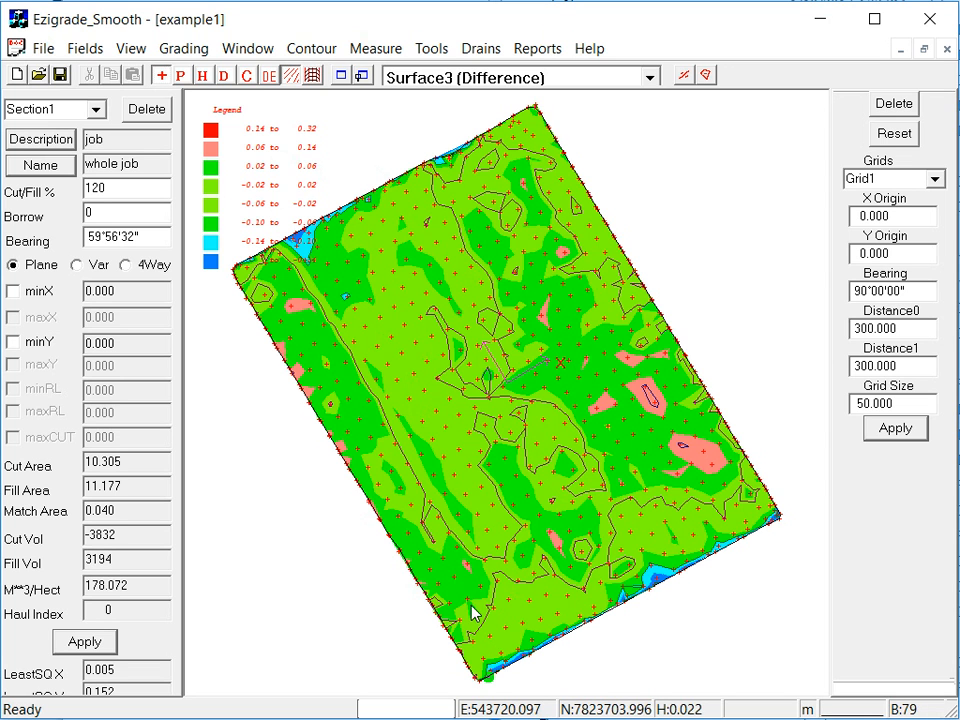
{"action": "mouse_move", "coordinate": [414, 334]}
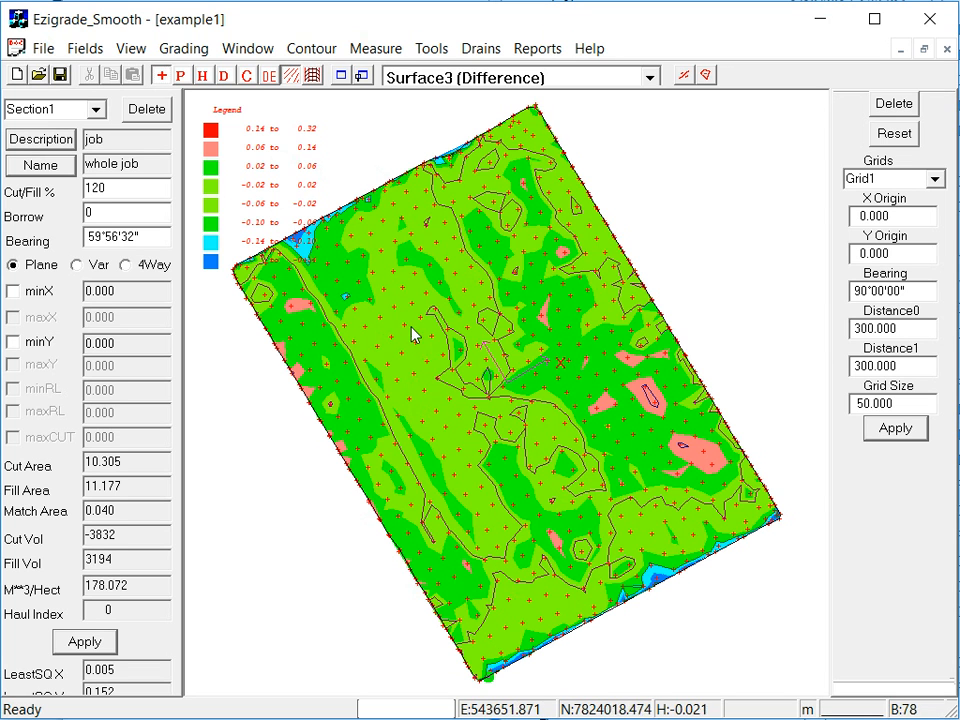
{"action": "mouse_move", "coordinate": [400, 328]}
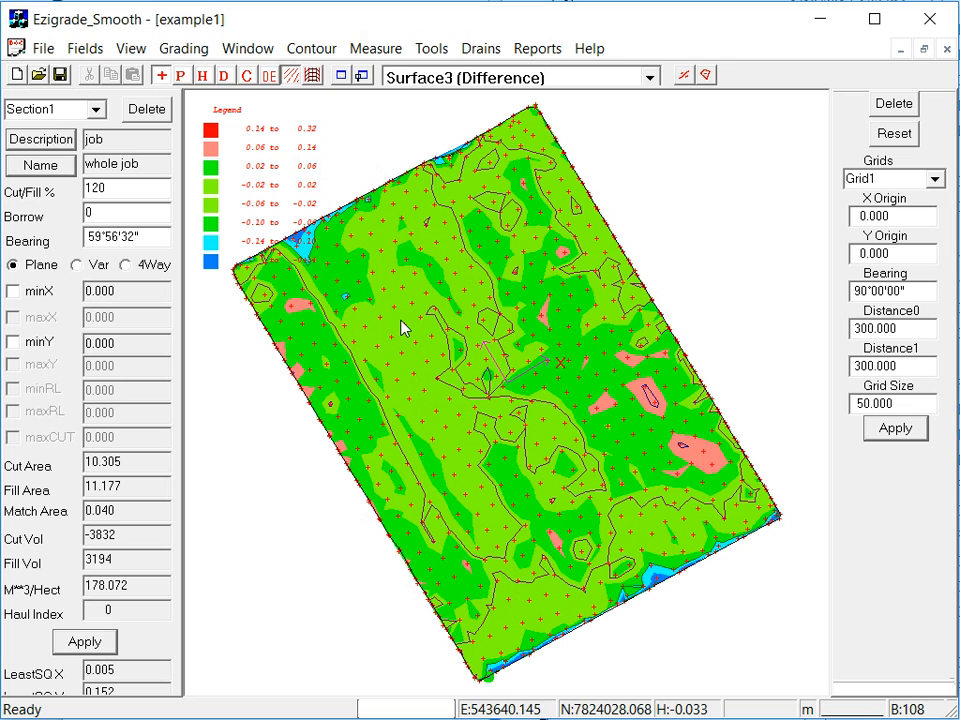
{"action": "mouse_move", "coordinate": [415, 298]}
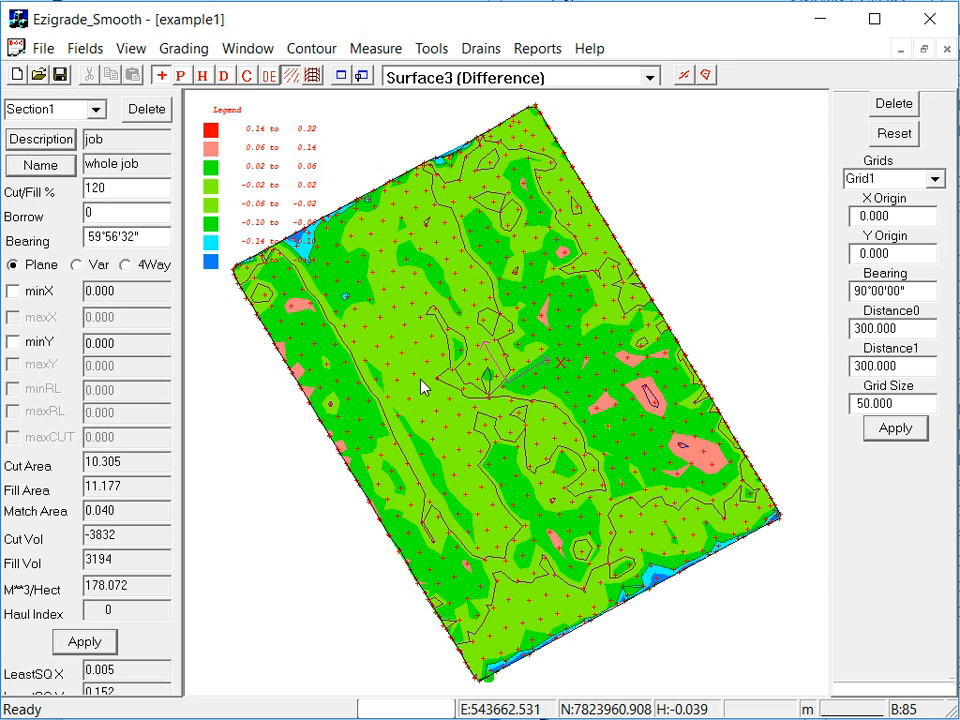
{"action": "mouse_move", "coordinate": [418, 261]}
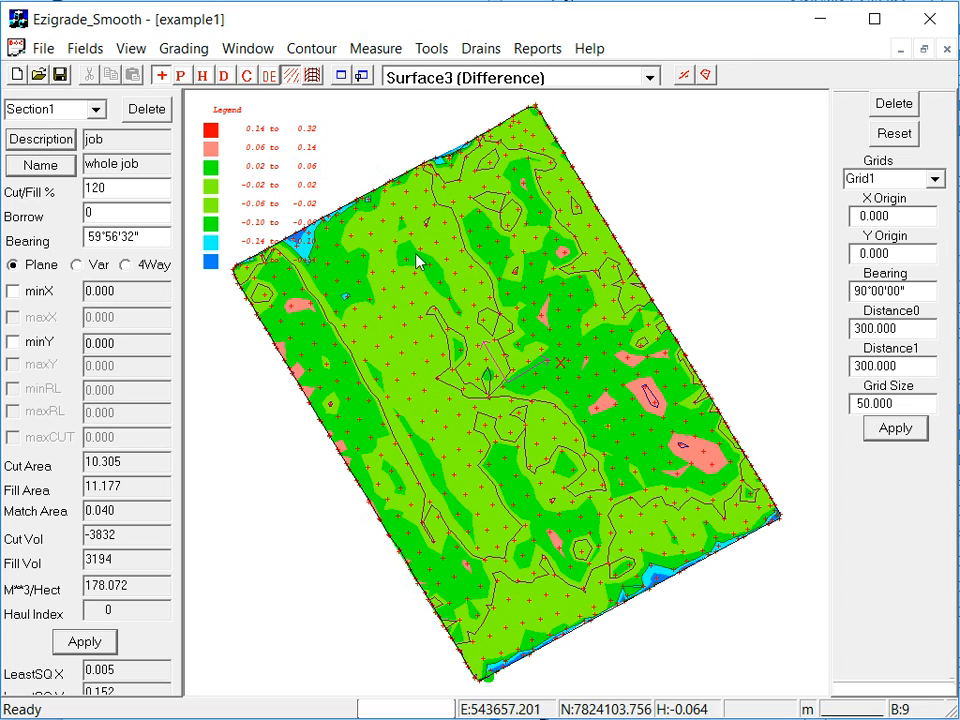
{"action": "mouse_move", "coordinate": [338, 289]}
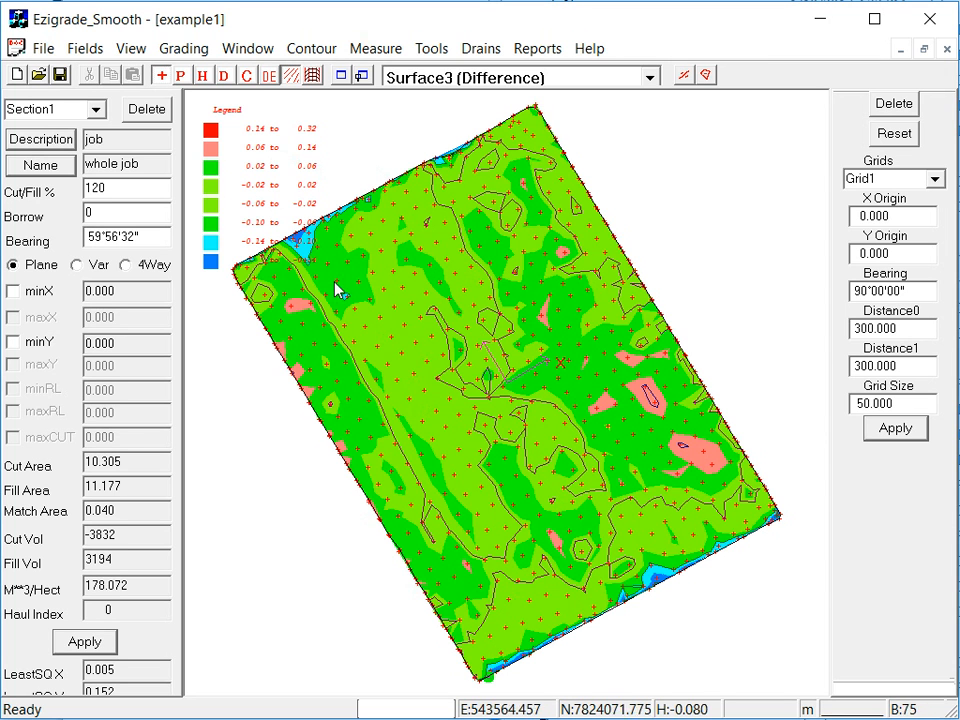
{"action": "mouse_move", "coordinate": [343, 277]}
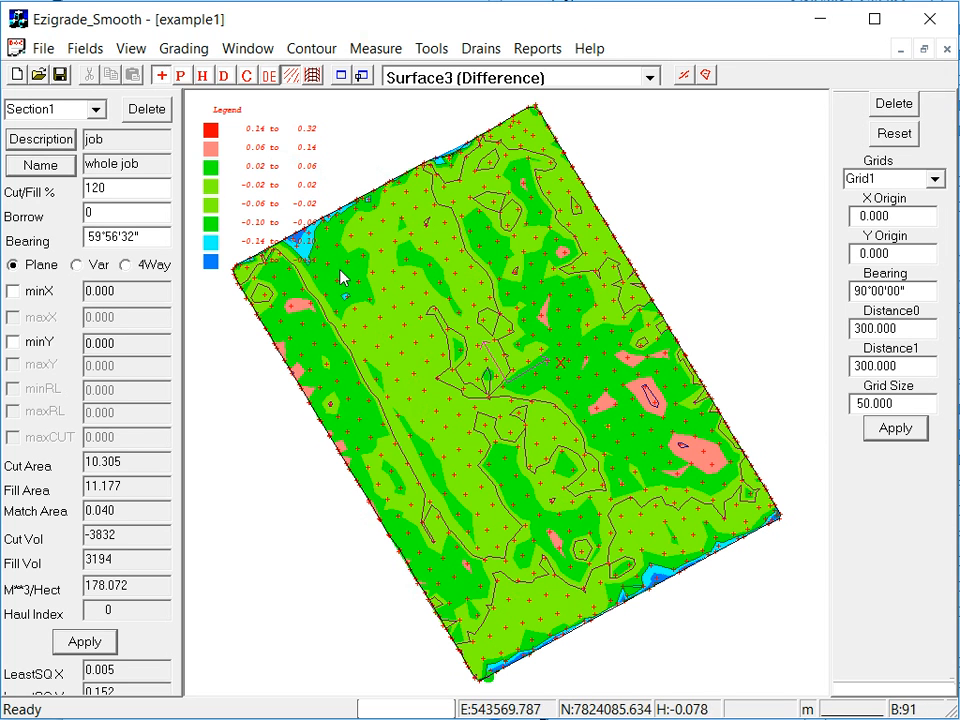
{"action": "mouse_move", "coordinate": [305, 258]}
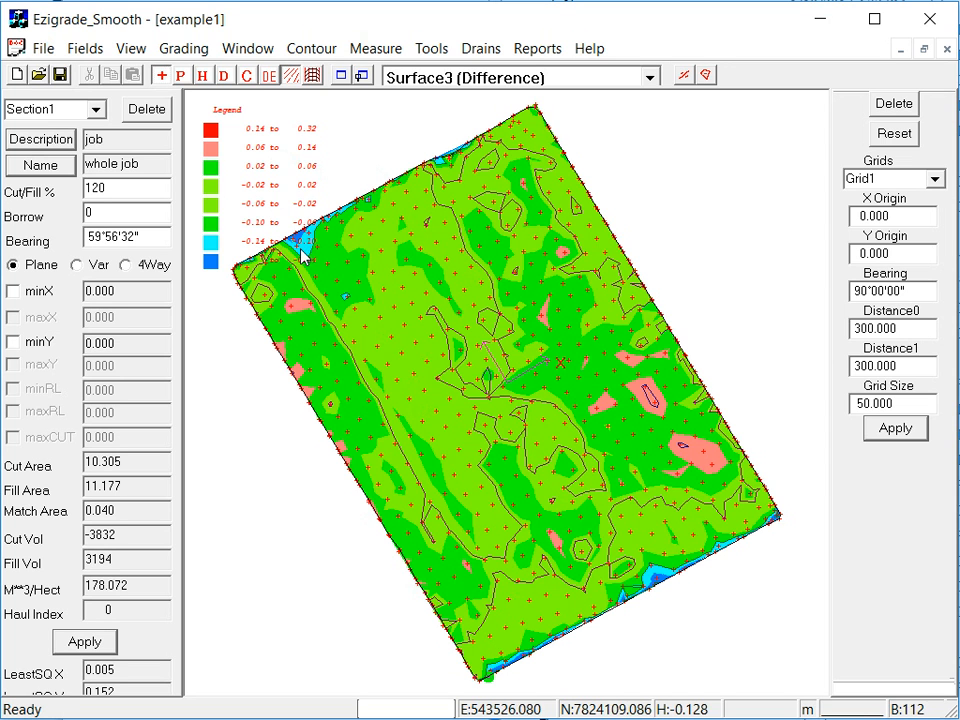
{"action": "mouse_move", "coordinate": [298, 241]}
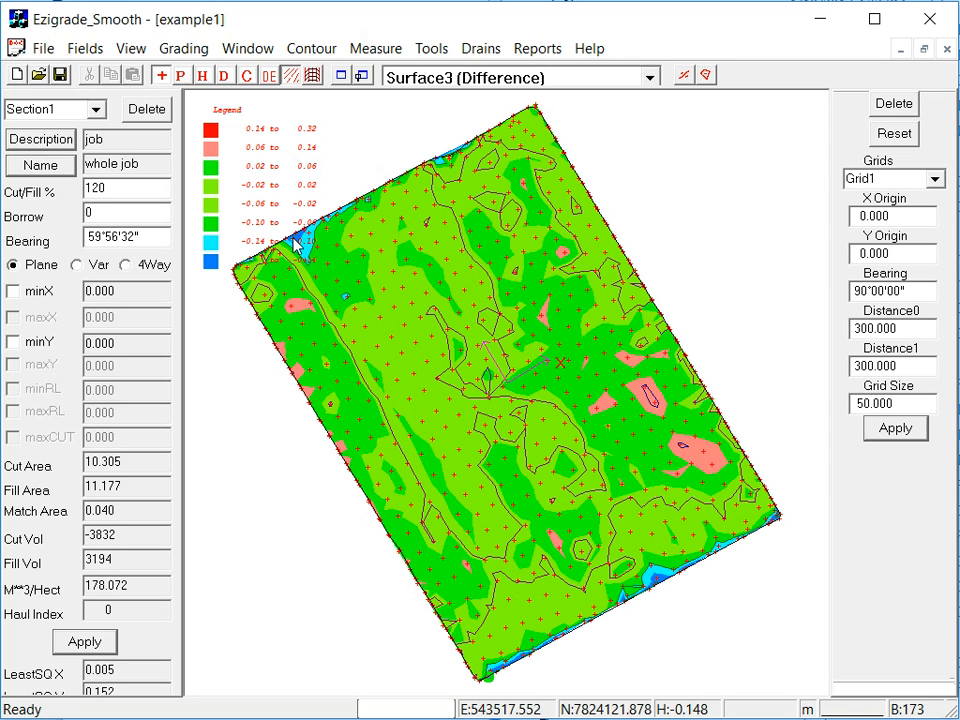
{"action": "mouse_move", "coordinate": [300, 245]}
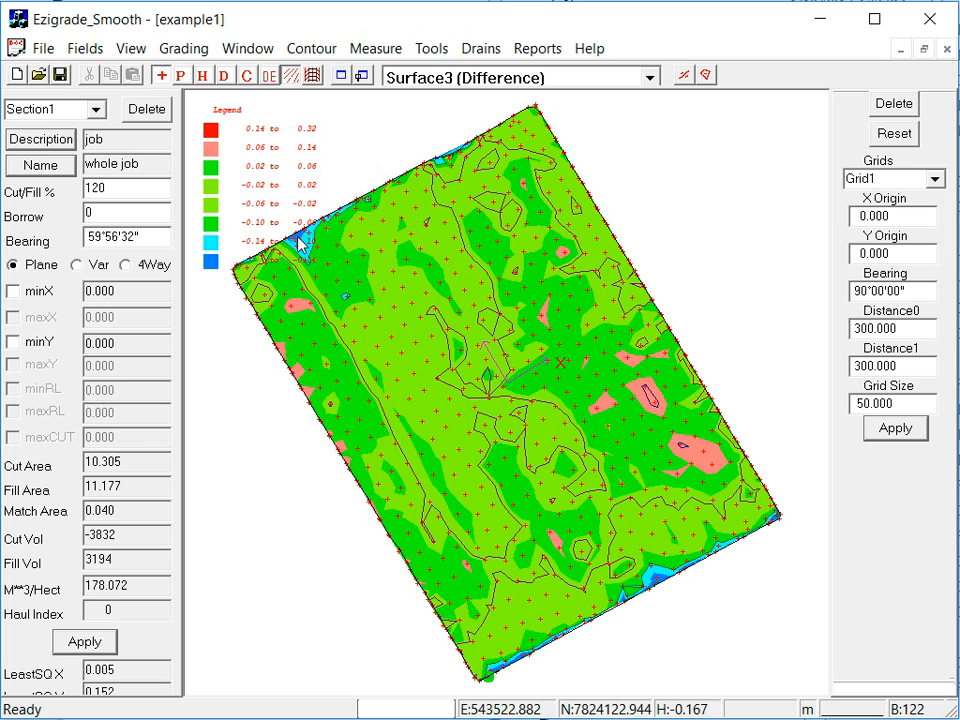
{"action": "mouse_move", "coordinate": [655, 408]}
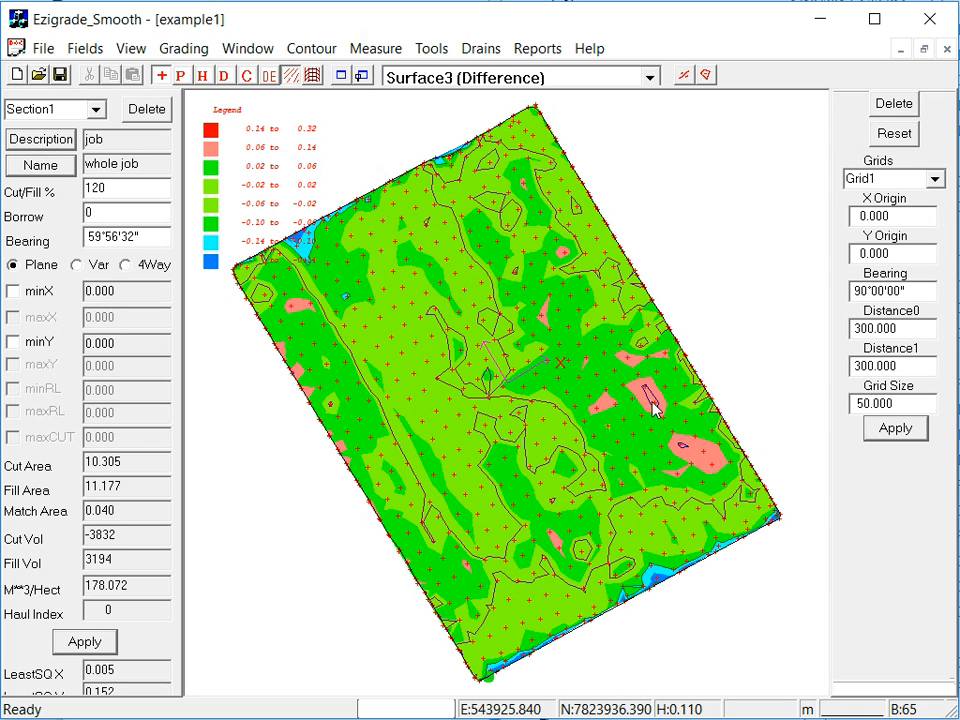
{"action": "mouse_move", "coordinate": [527, 262]}
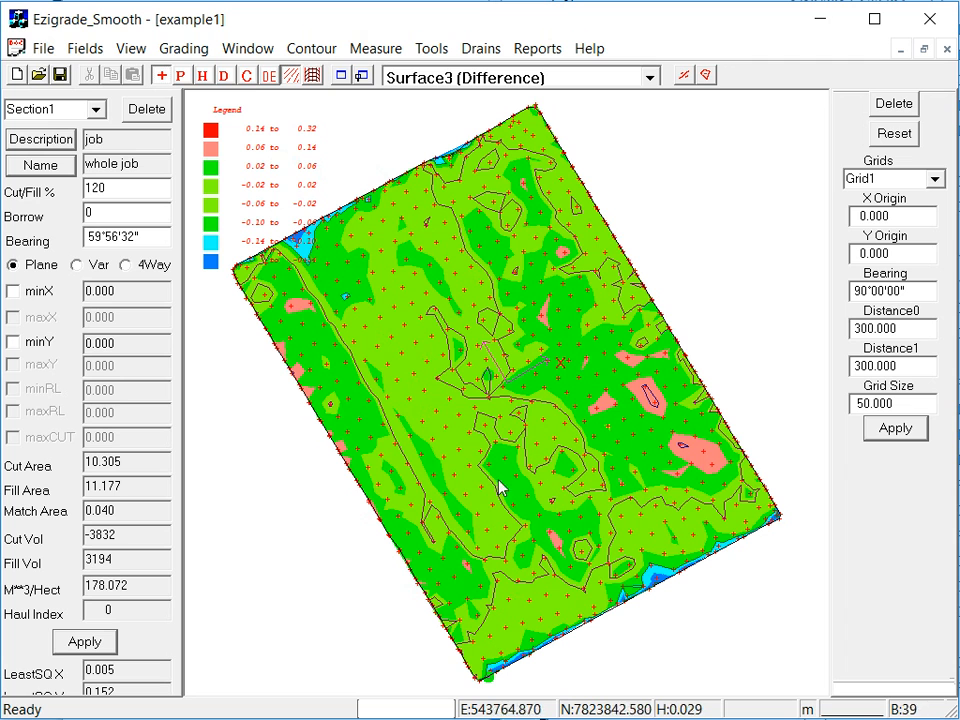
{"action": "mouse_move", "coordinate": [442, 358]}
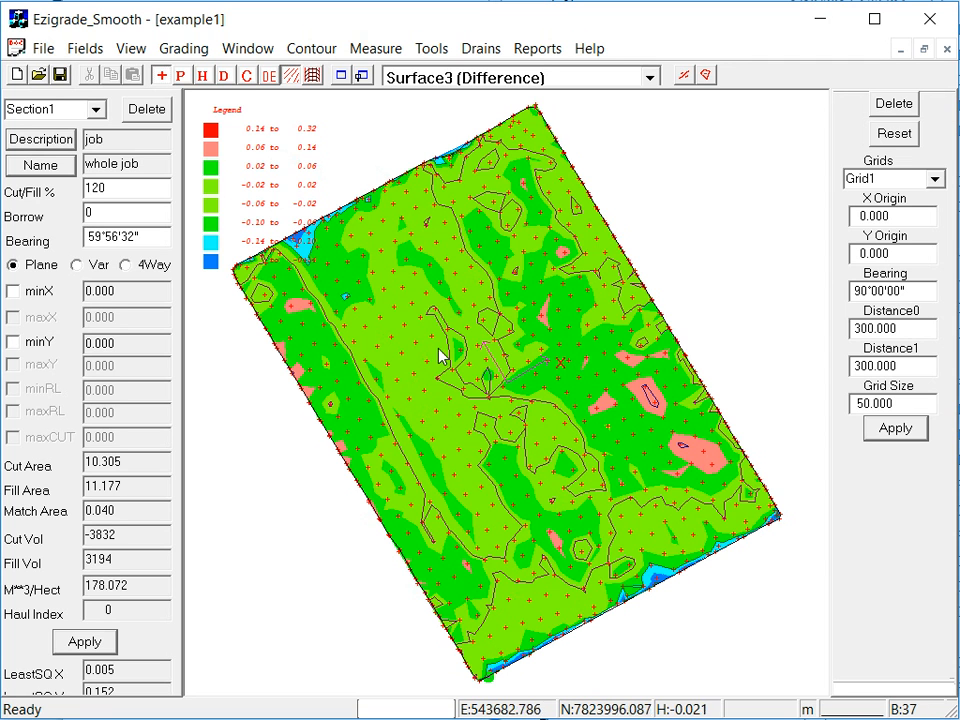